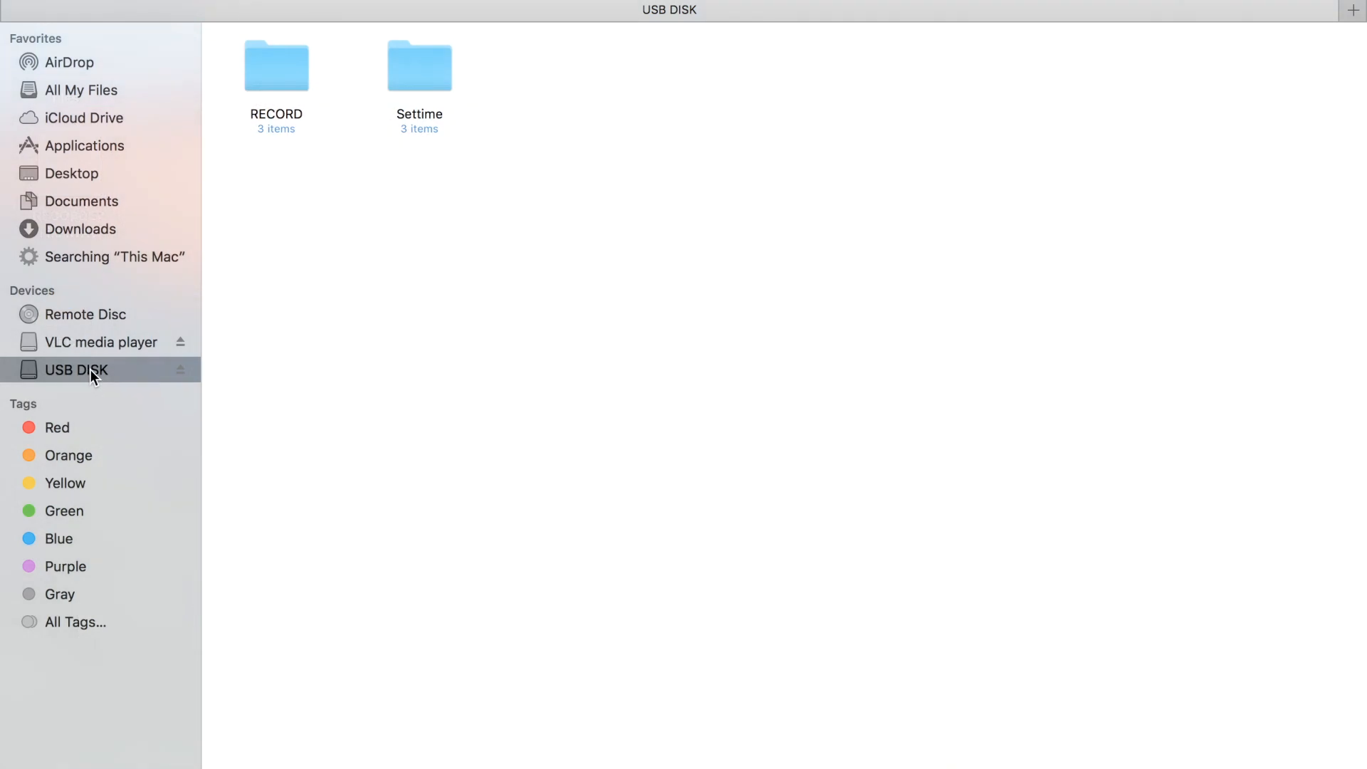
mouse_move(375, 290)
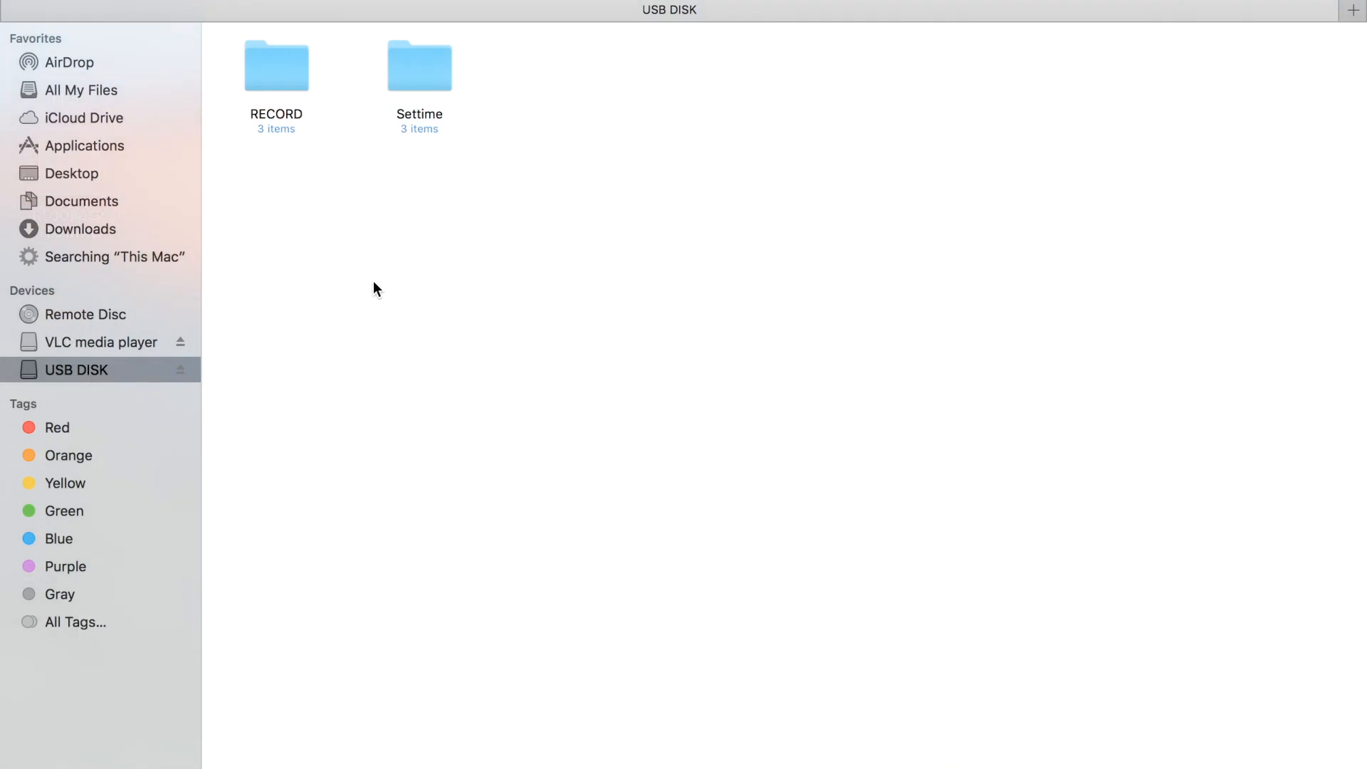
Open the RECORD folder on the USB disk and select its three WAV recordings
click(275, 66)
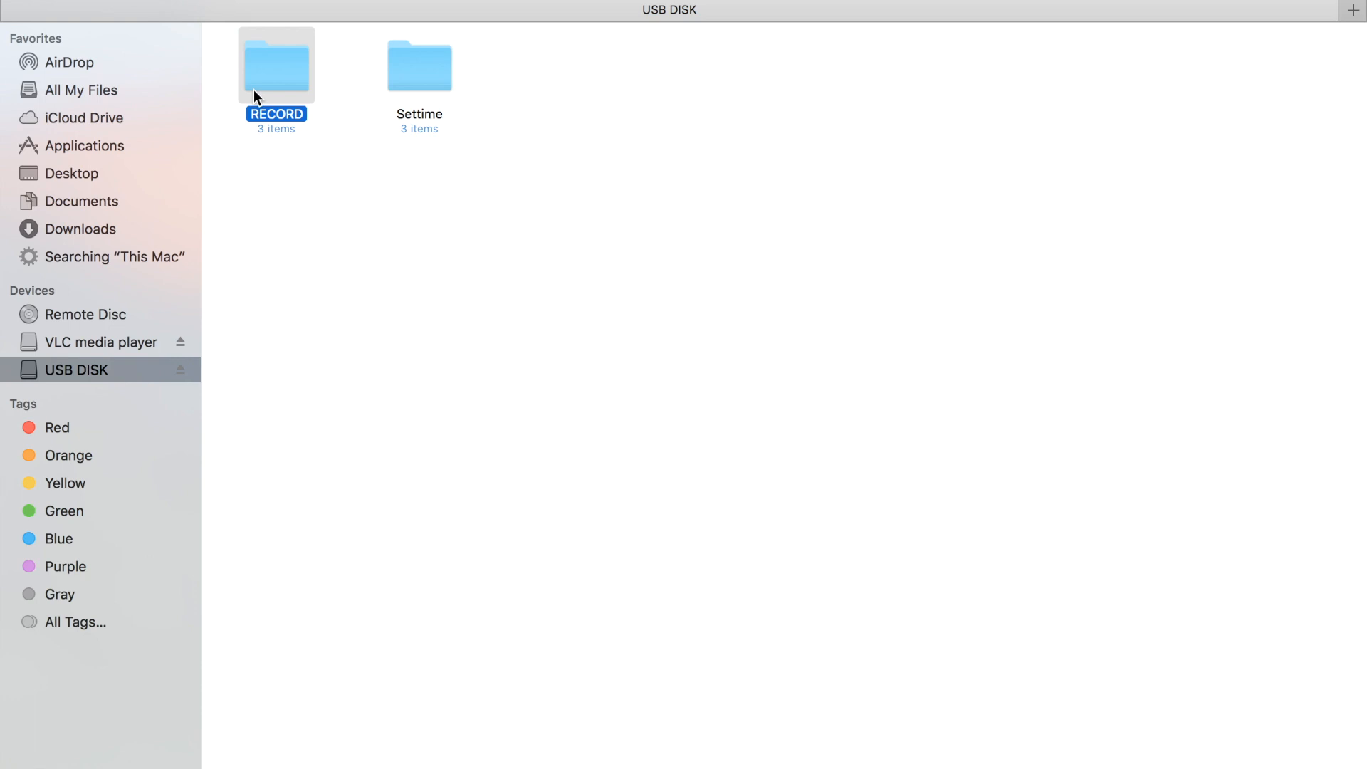
double_click(275, 67)
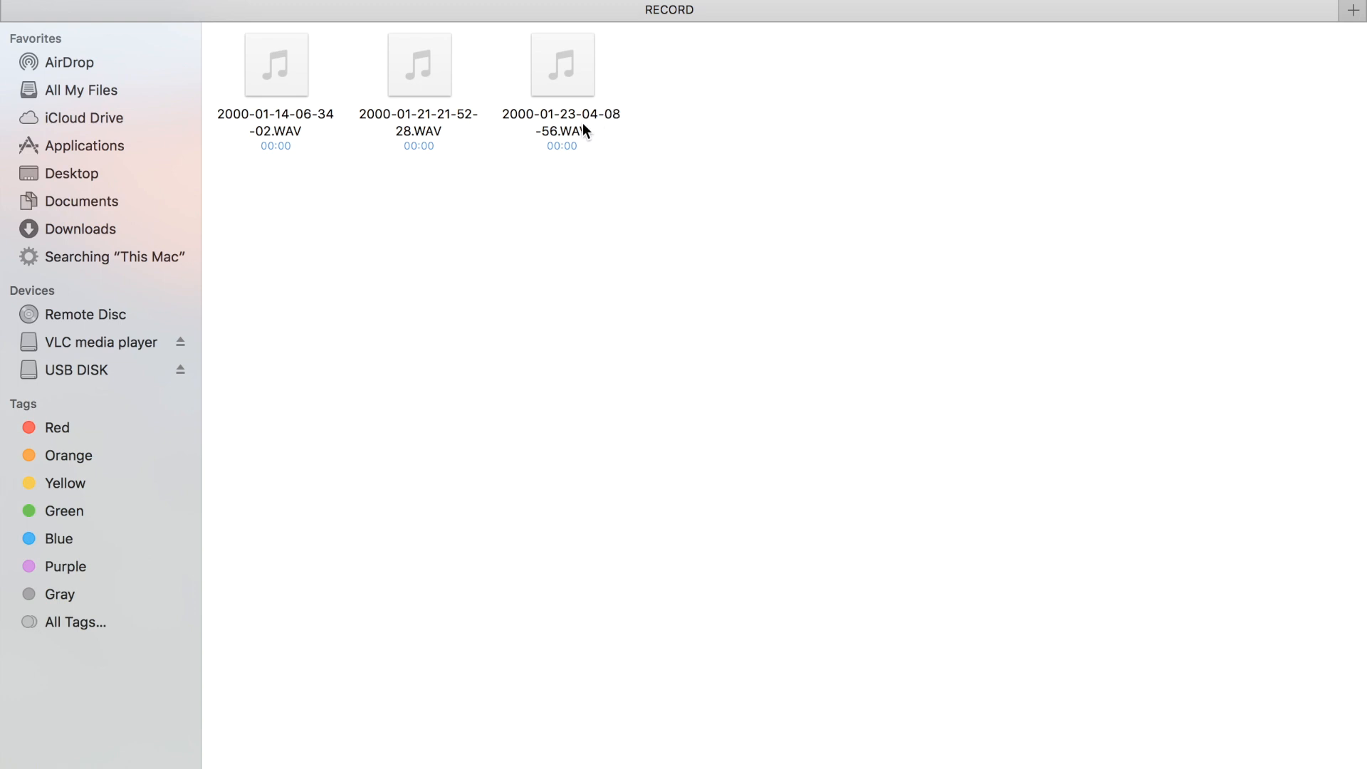
mouse_move(548, 136)
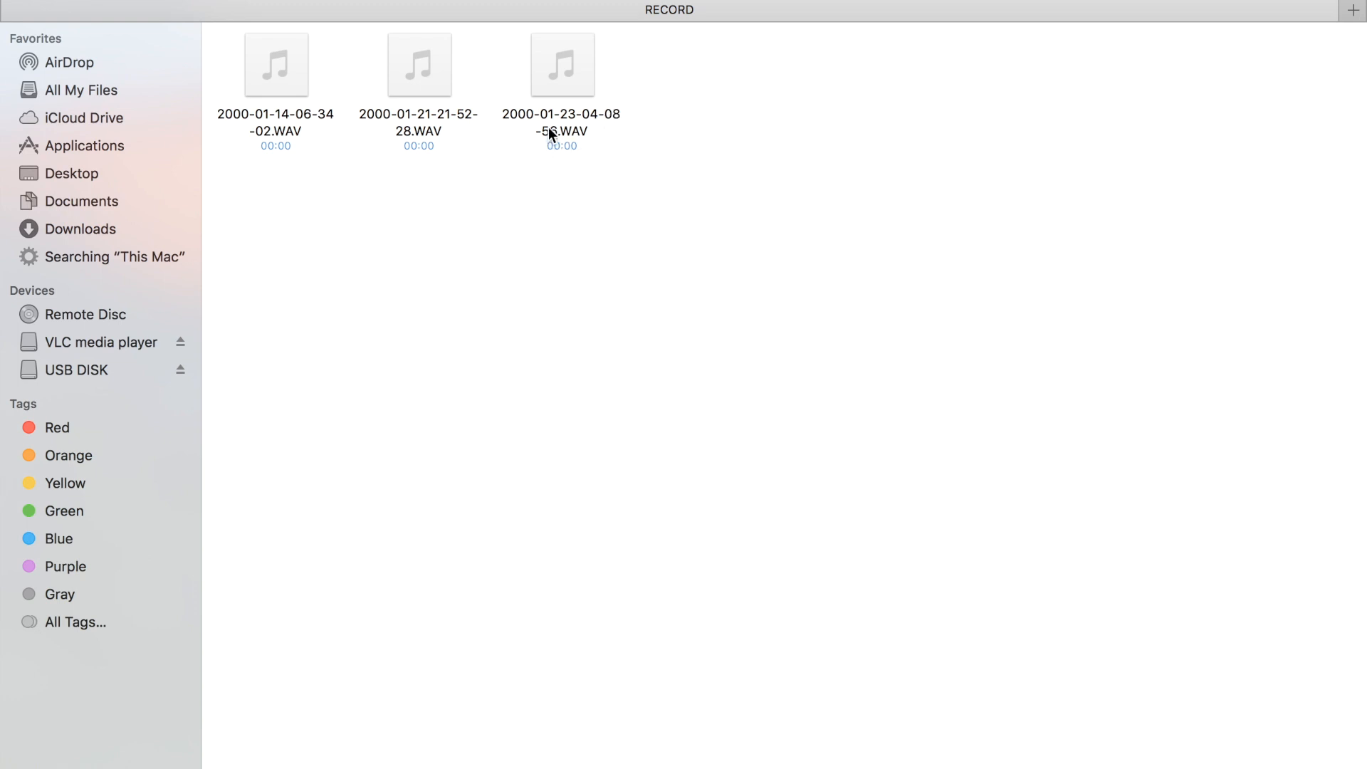
click(561, 64)
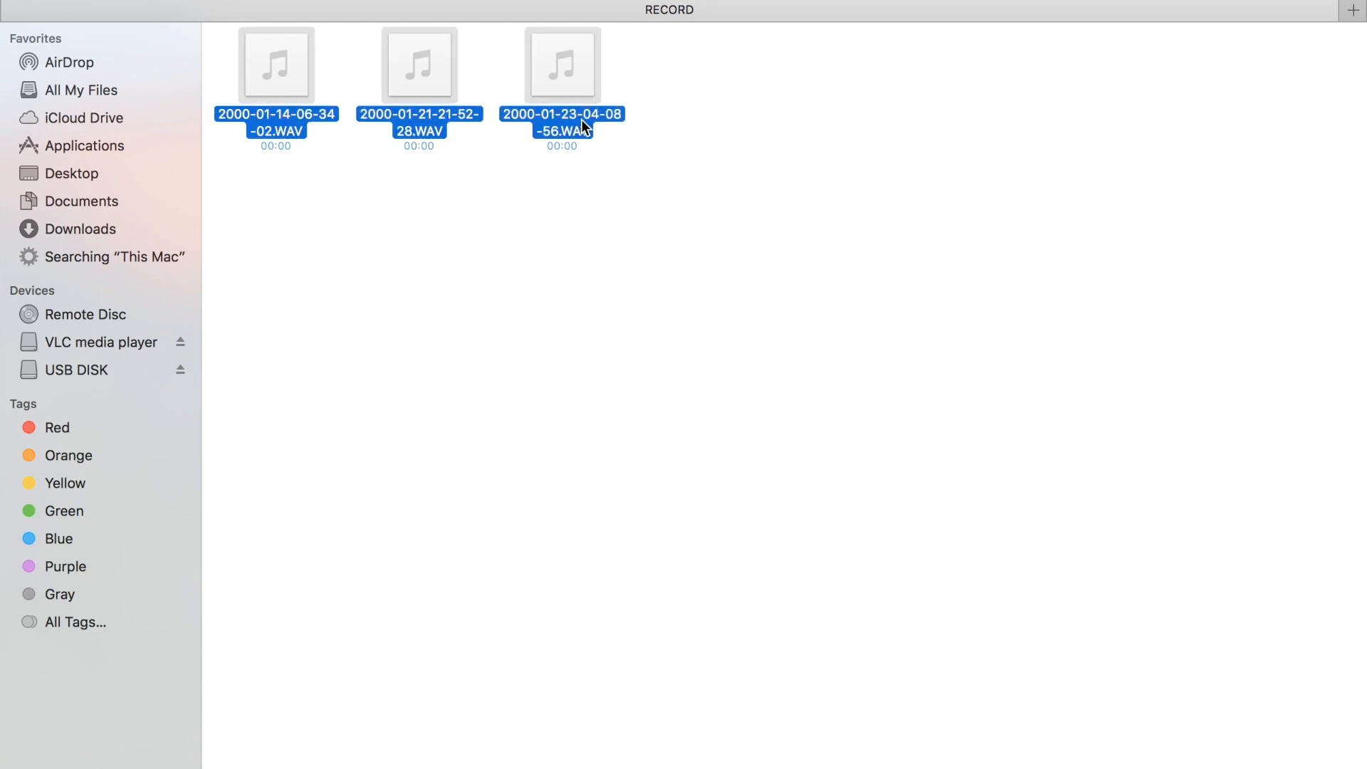
Open the three selected WAV recordings with VLC from the context menu
right_click(563, 127)
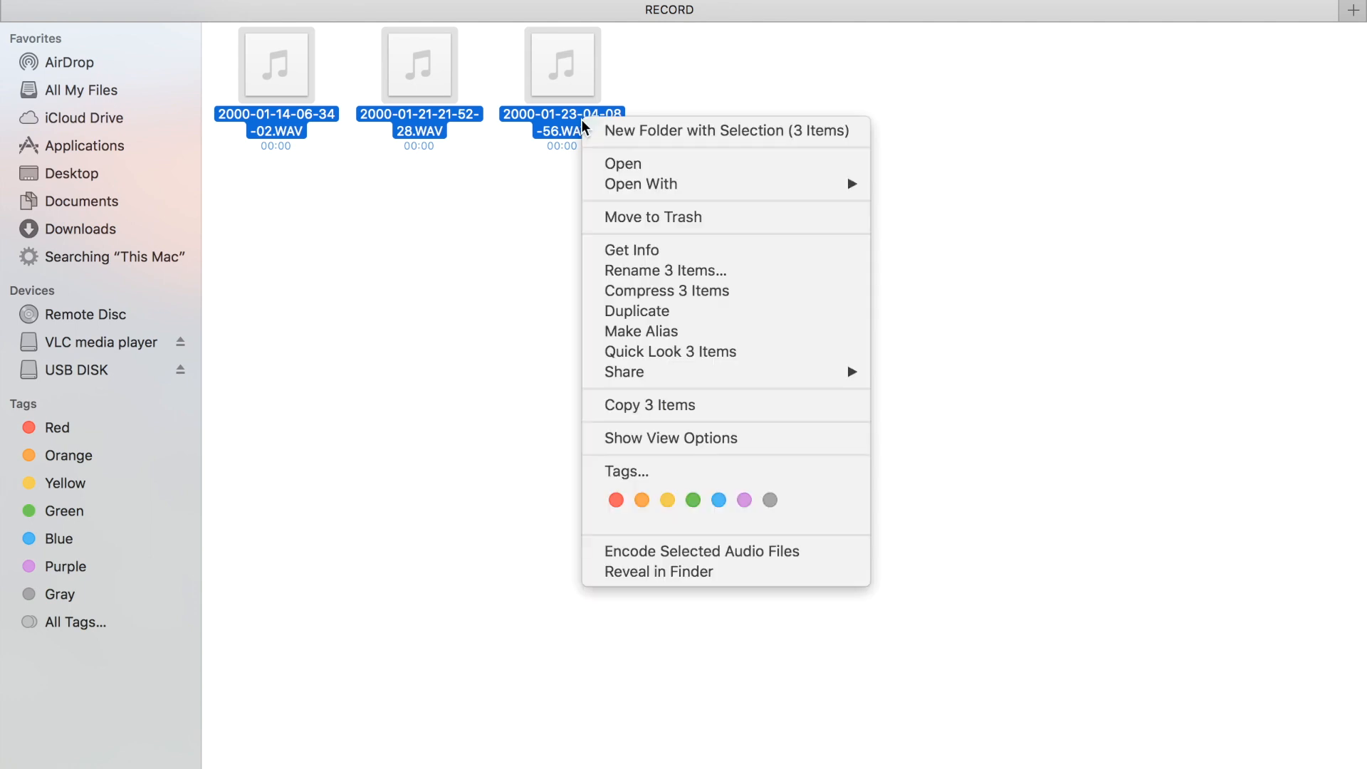
mouse_move(736, 184)
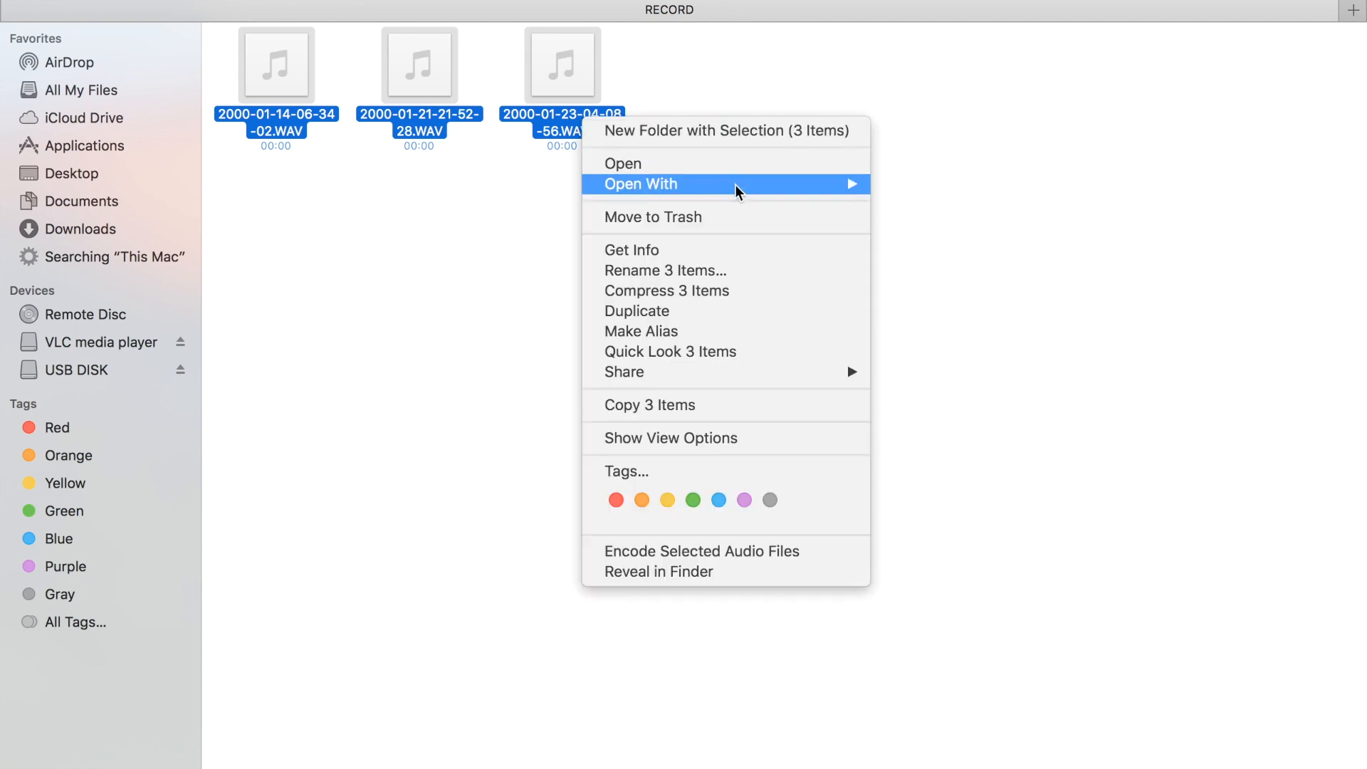
mouse_move(640, 184)
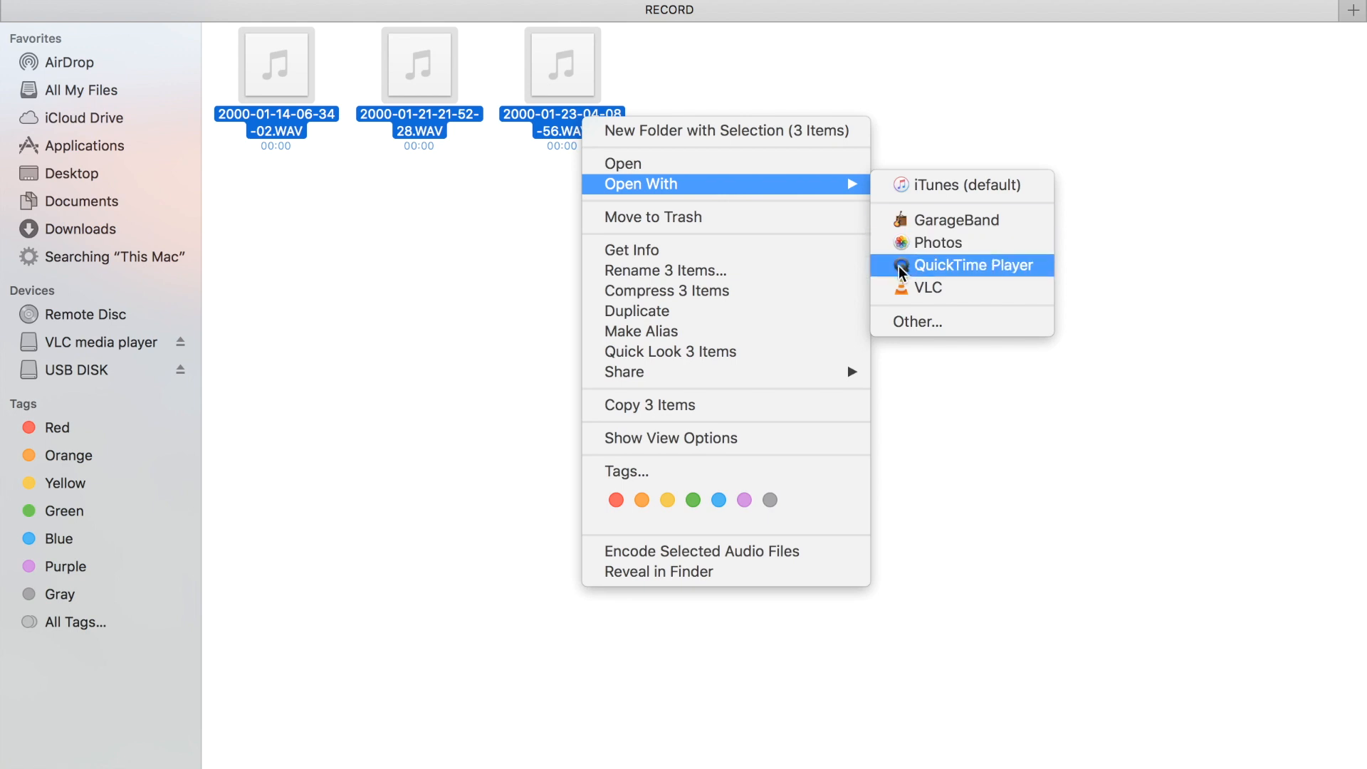
mouse_move(927, 288)
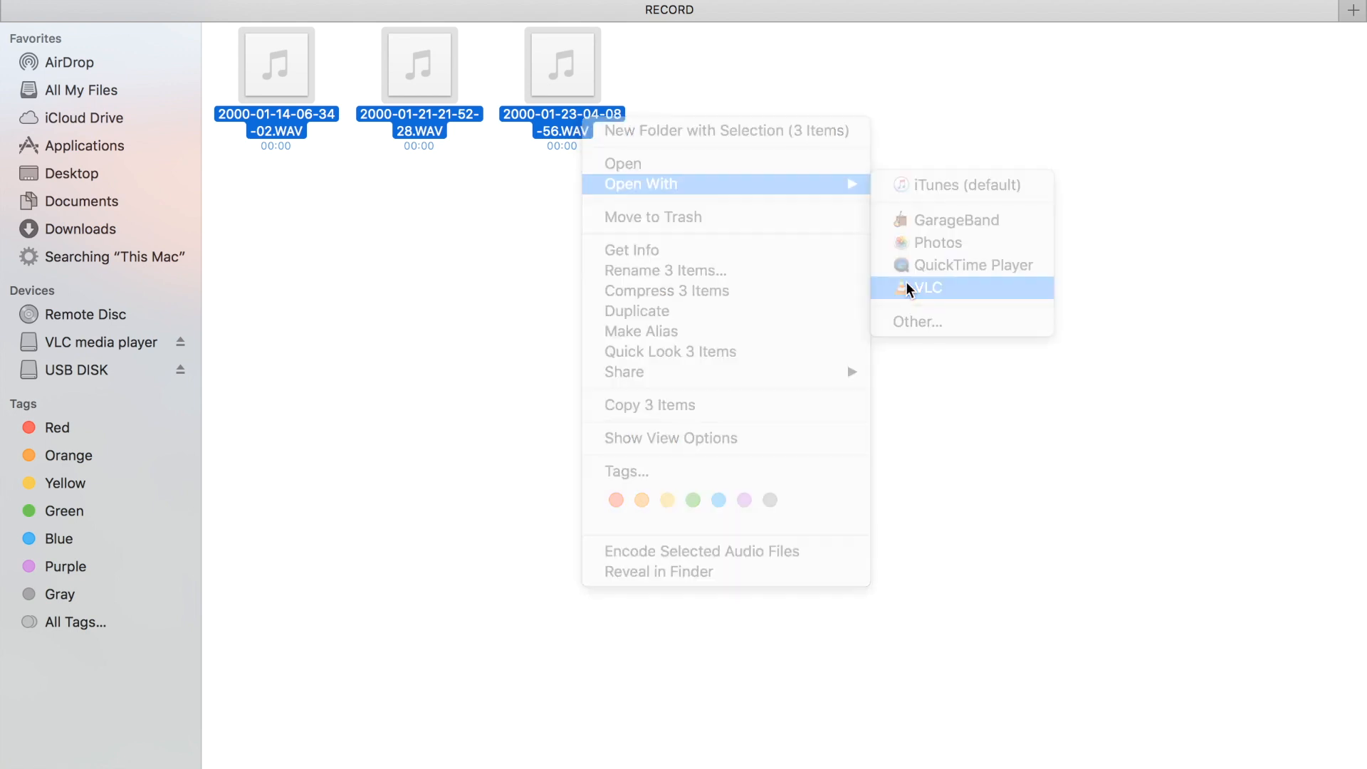
click(928, 287)
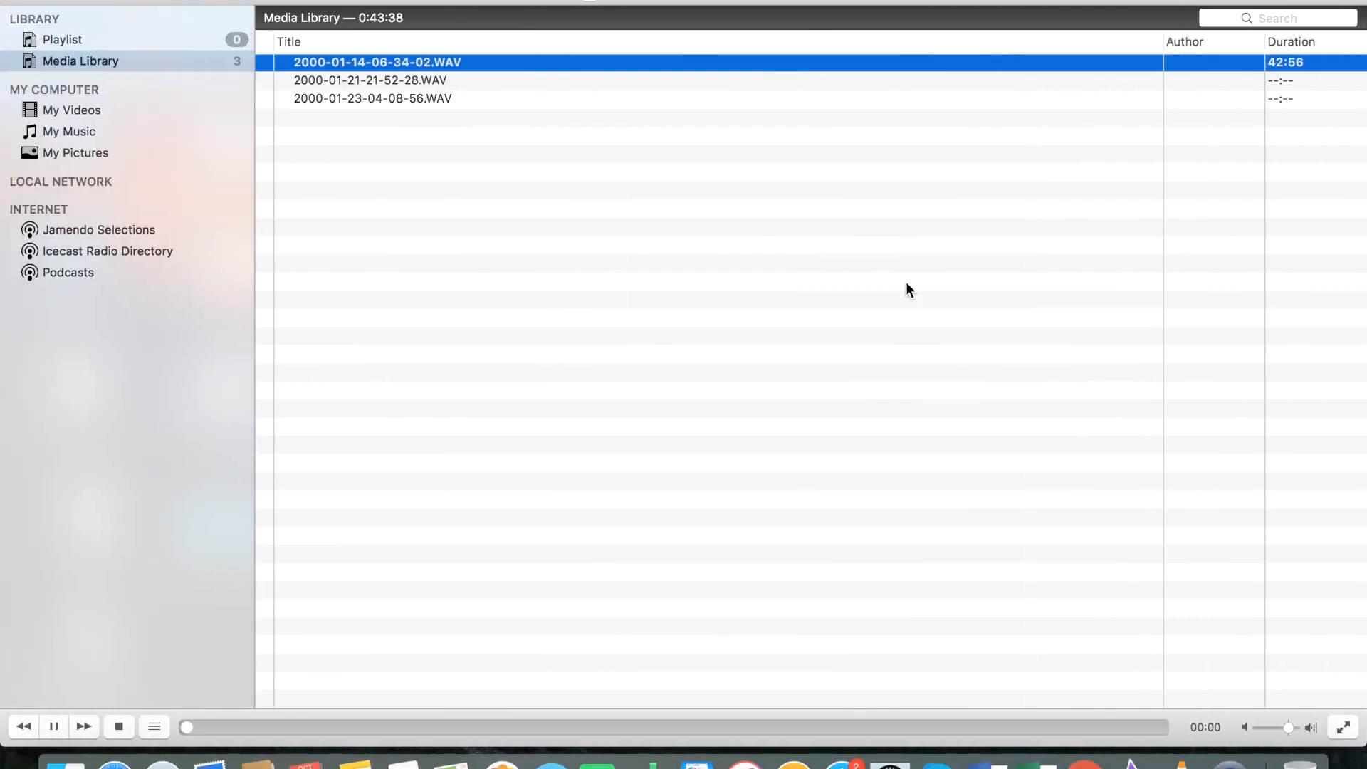
mouse_move(739, 299)
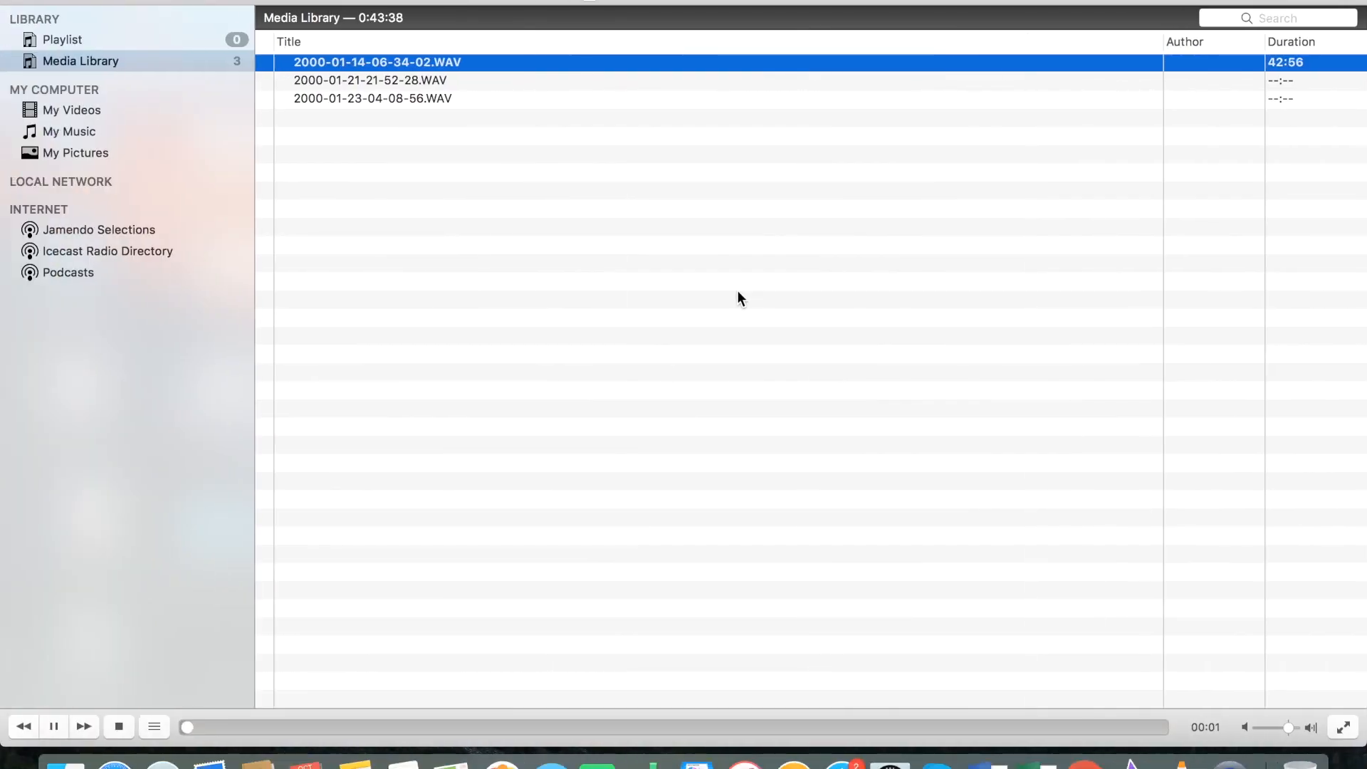
mouse_move(227, 631)
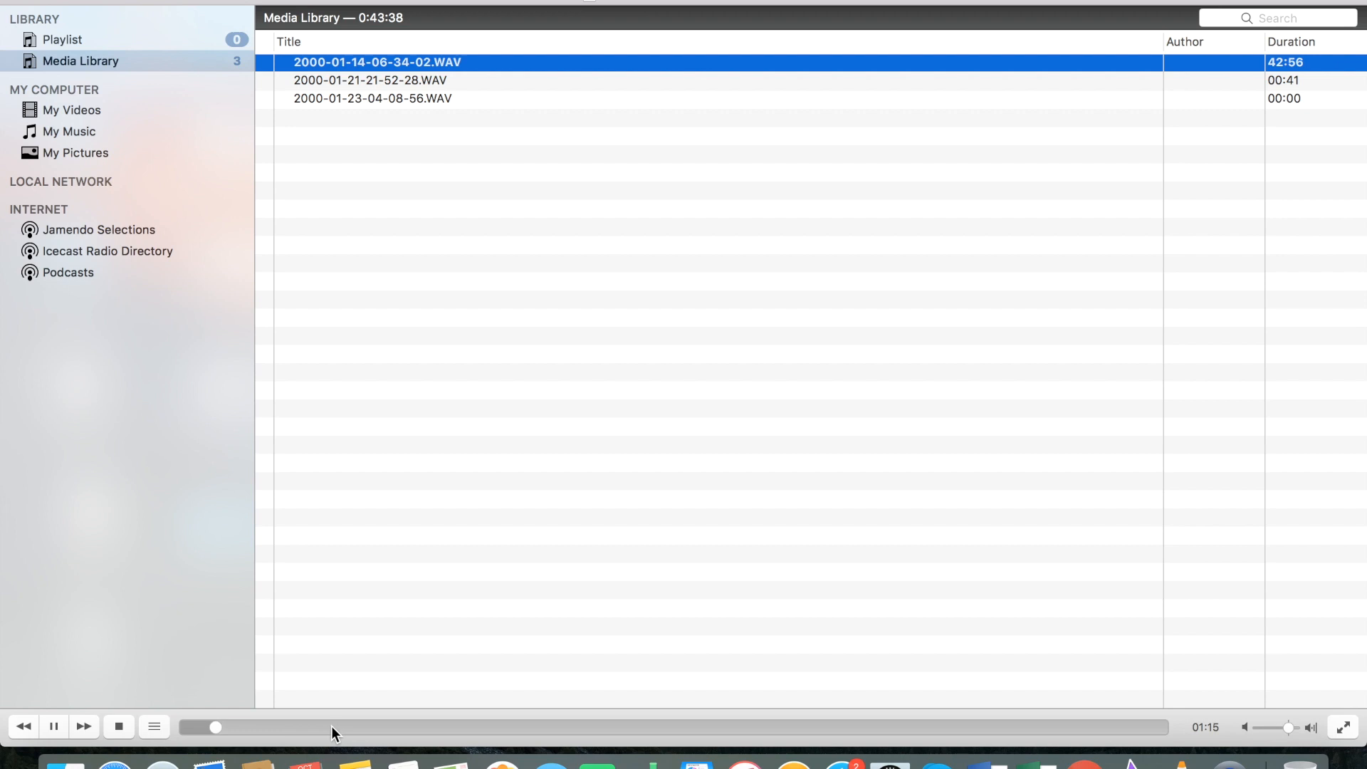
Skim the first recording, seeking to about 6, 12, 16 and 21 minutes
drag(215, 728, 332, 728)
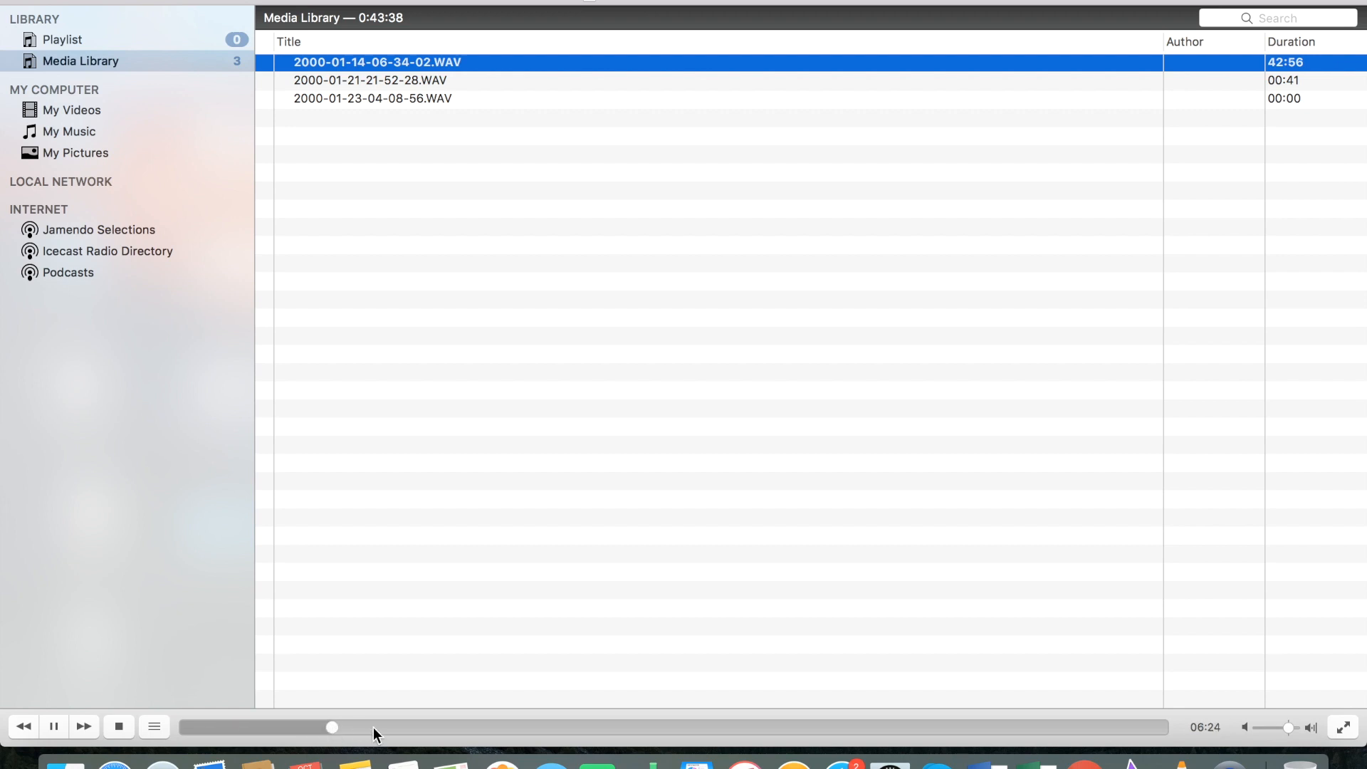
drag(332, 728, 460, 728)
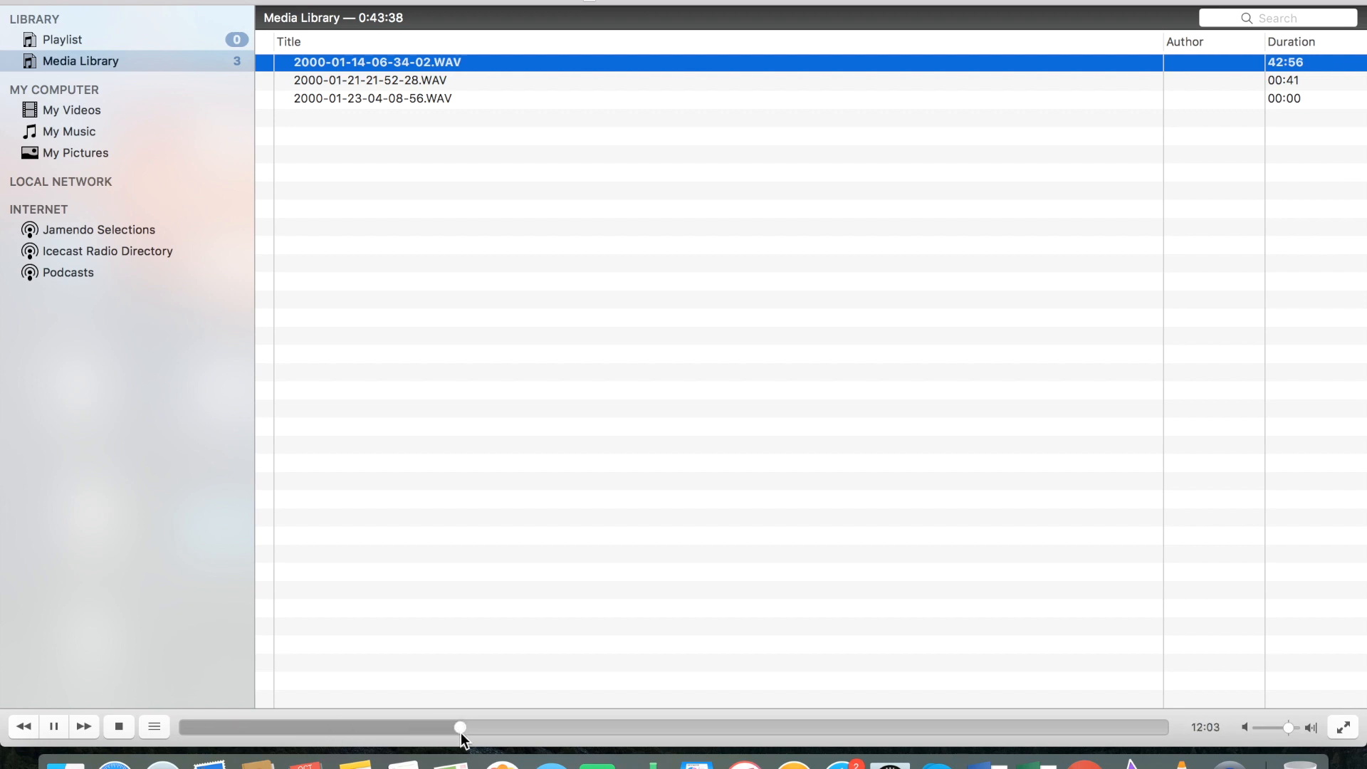
drag(460, 728, 563, 728)
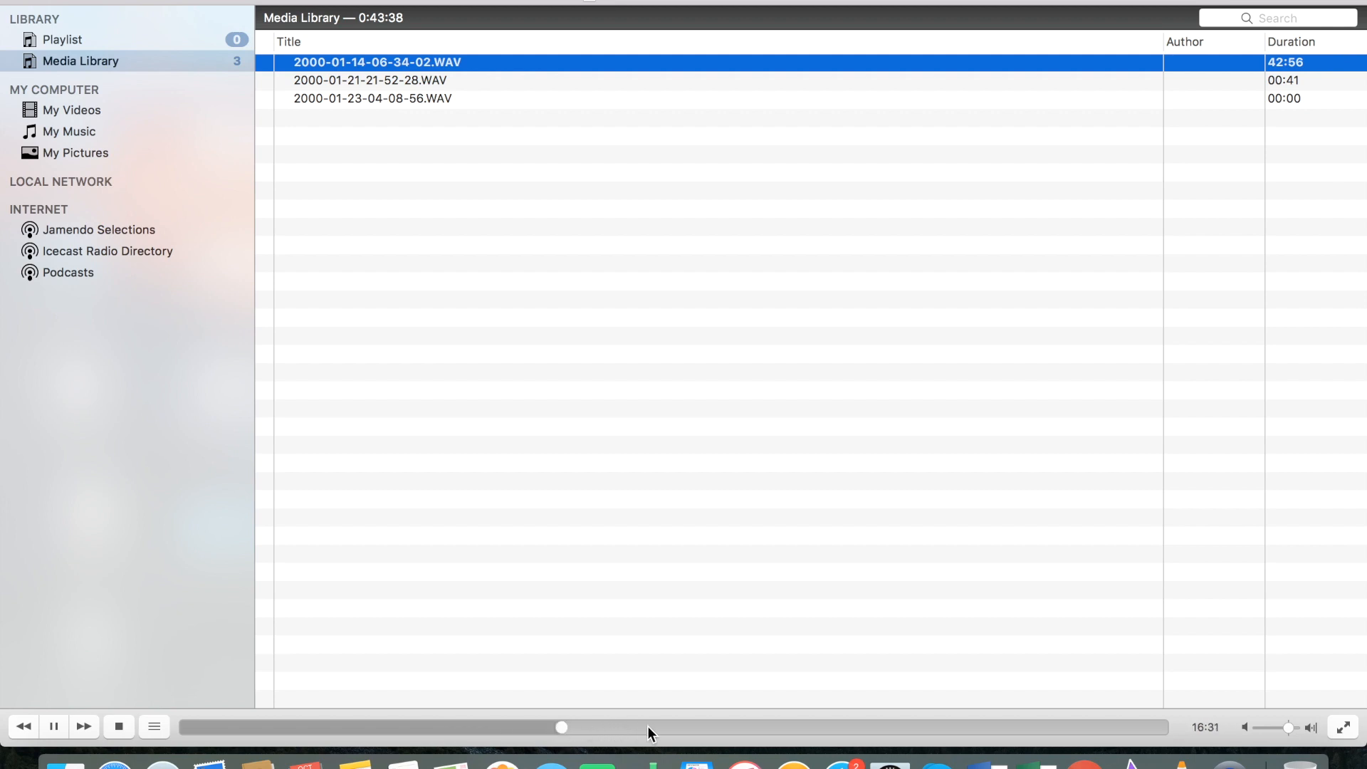
drag(561, 728, 662, 728)
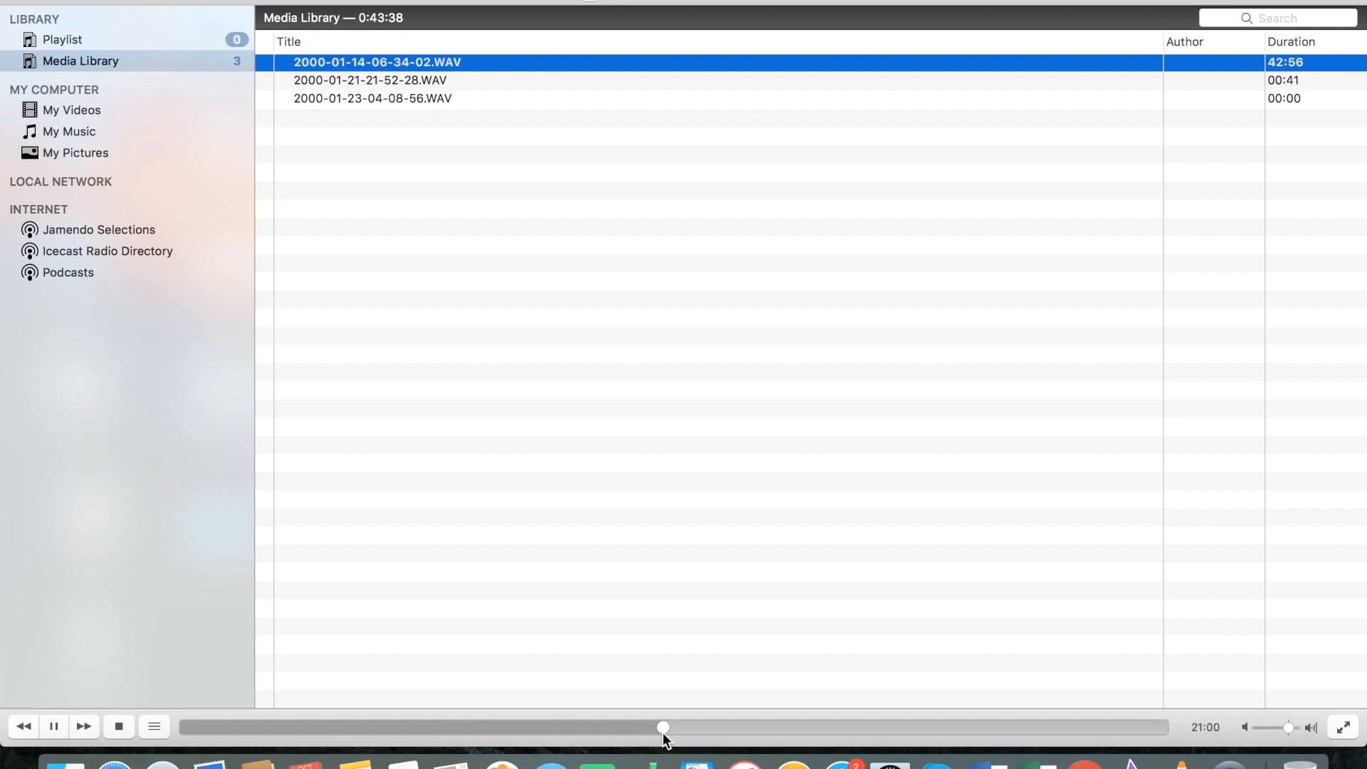
Play the second recording and skip a few seconds into it
double_click(372, 80)
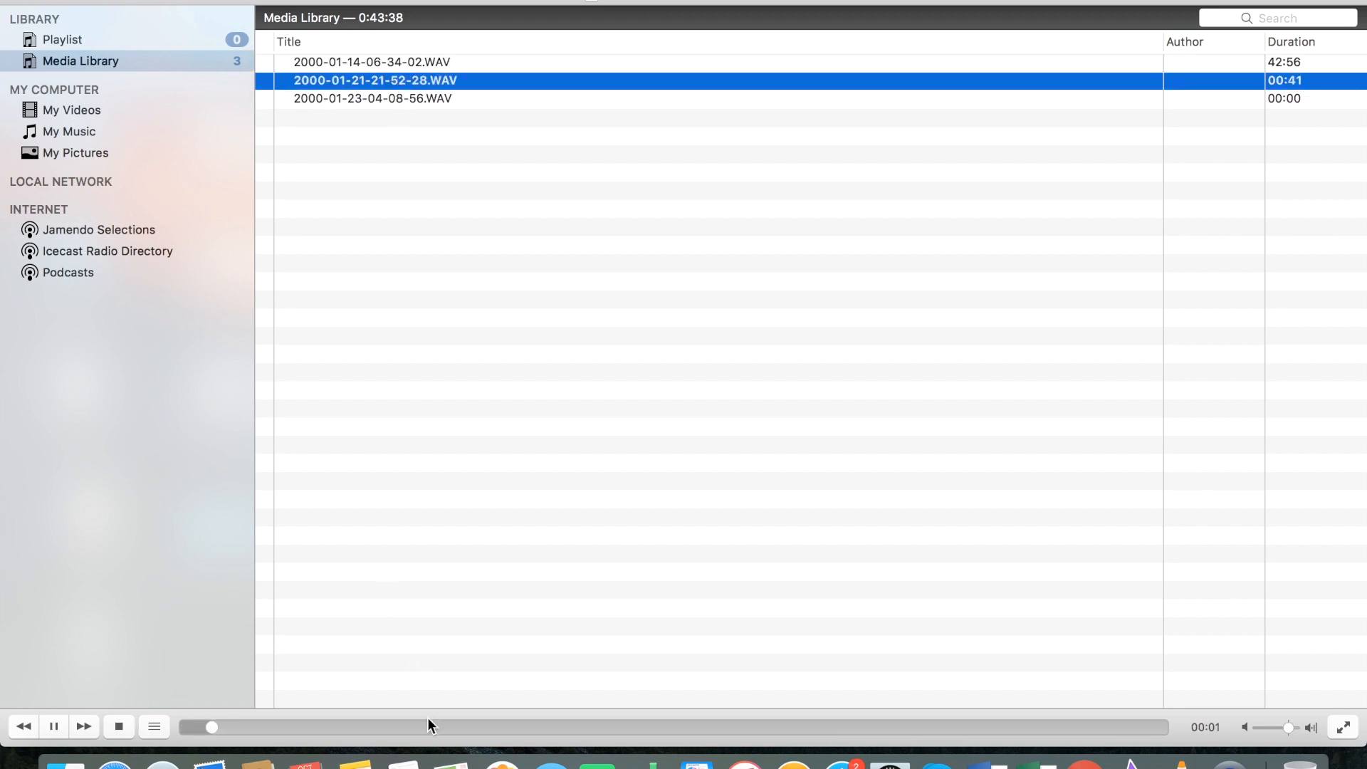
drag(208, 728, 435, 728)
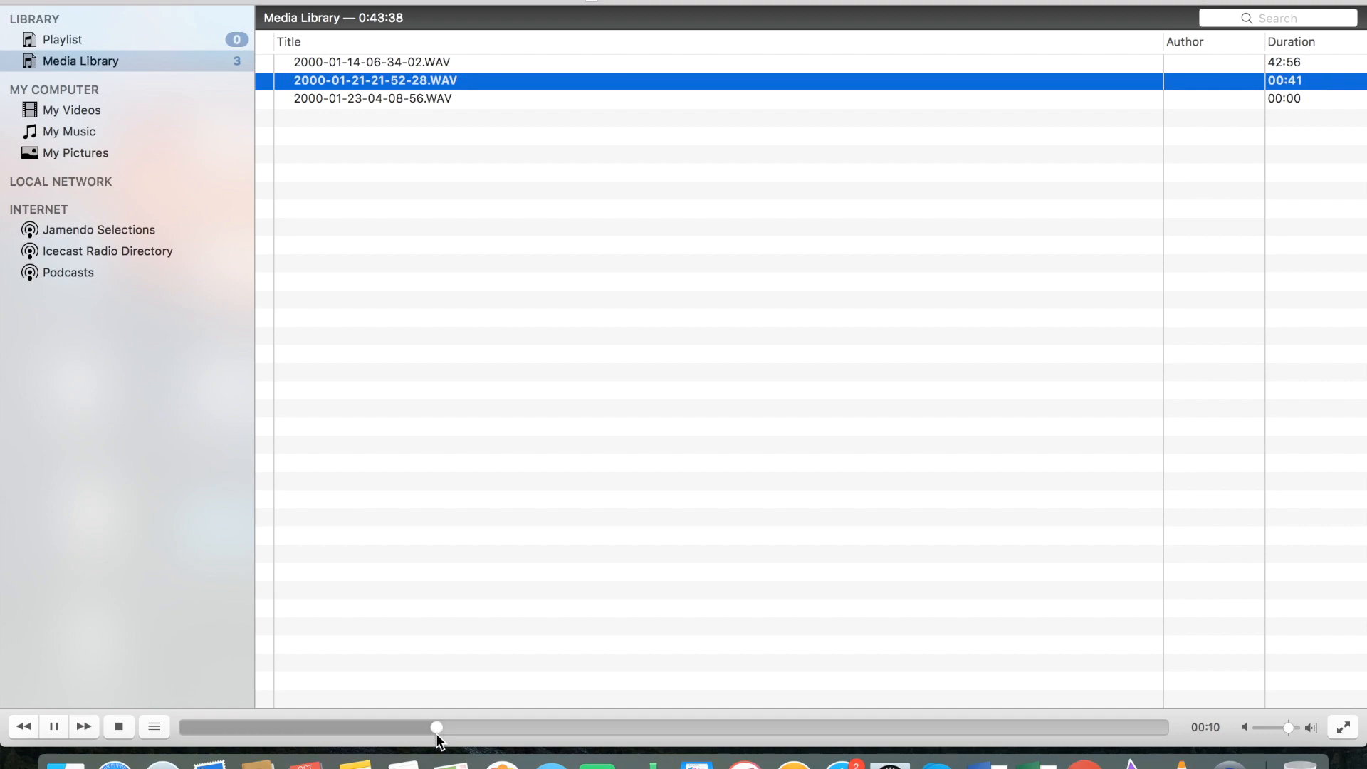
click(133, 12)
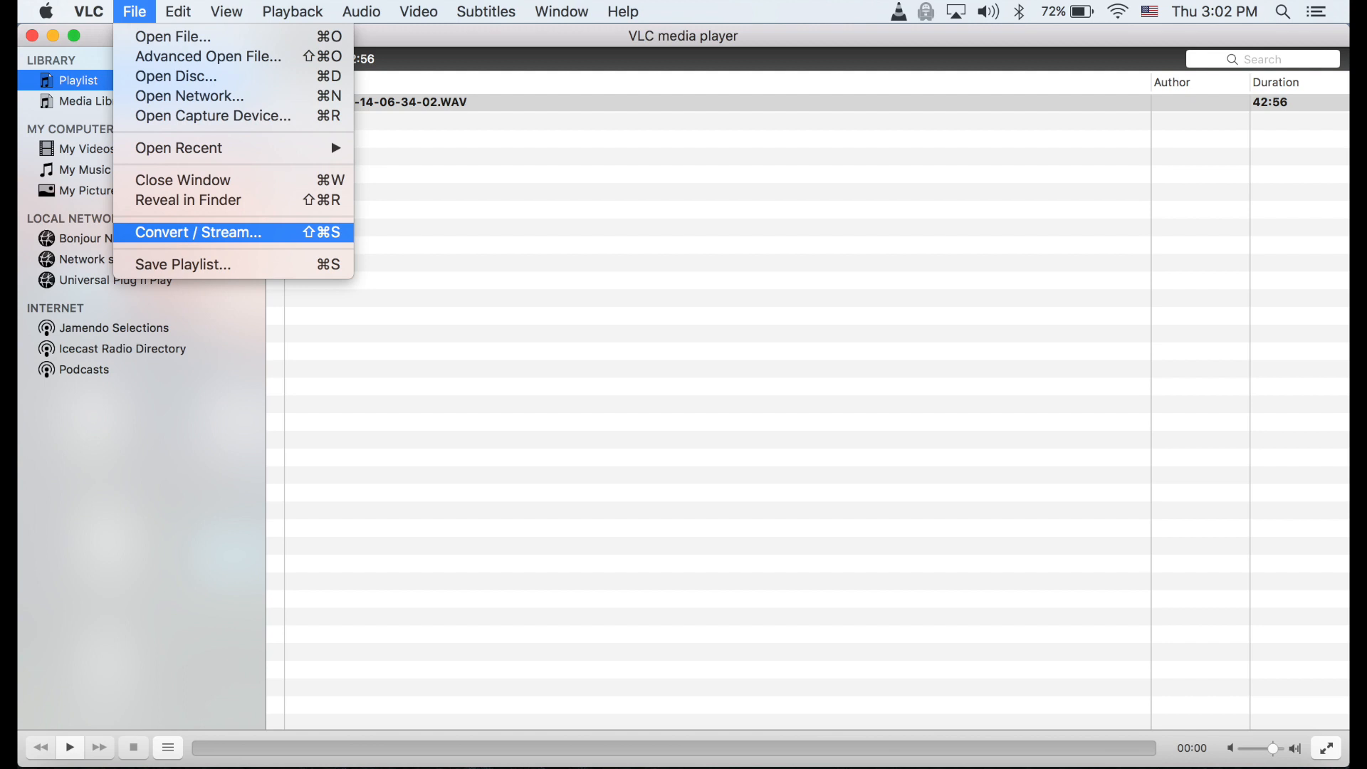
click(198, 233)
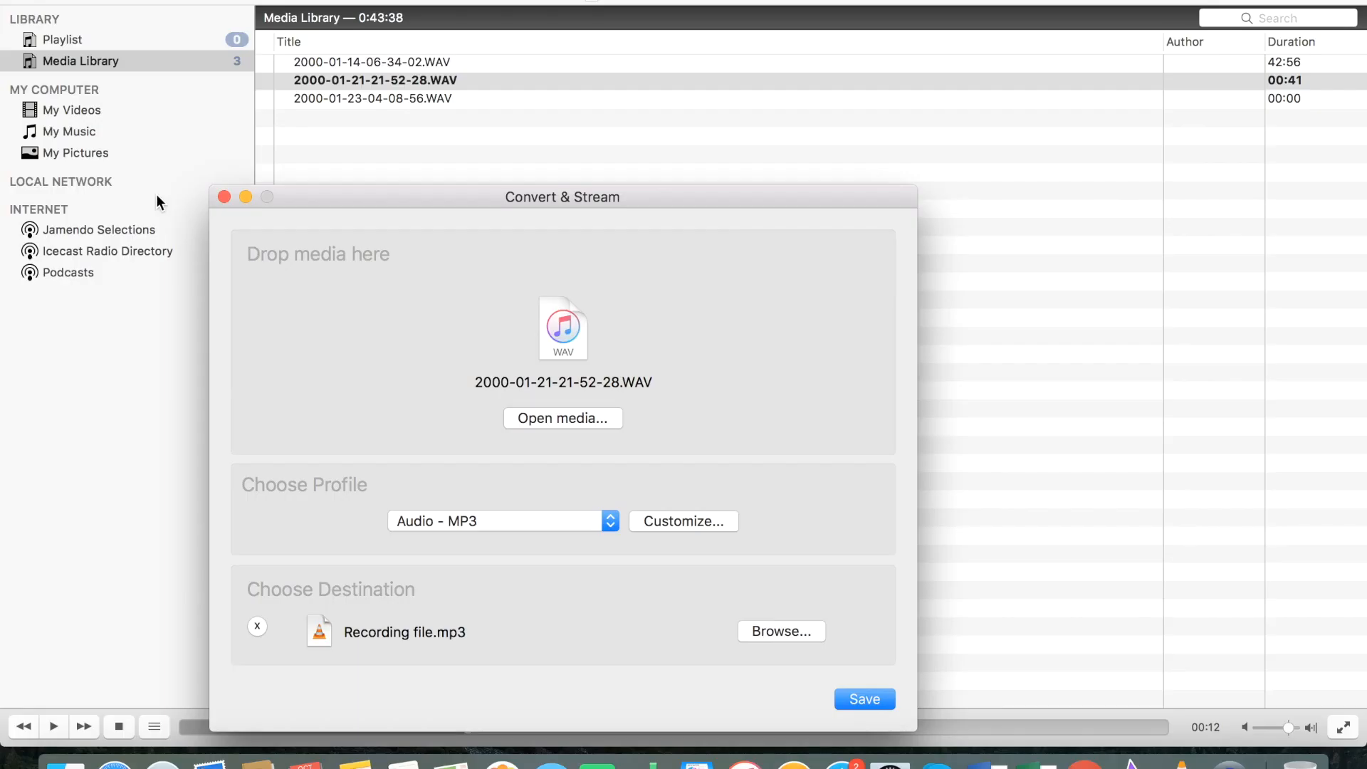
click(779, 631)
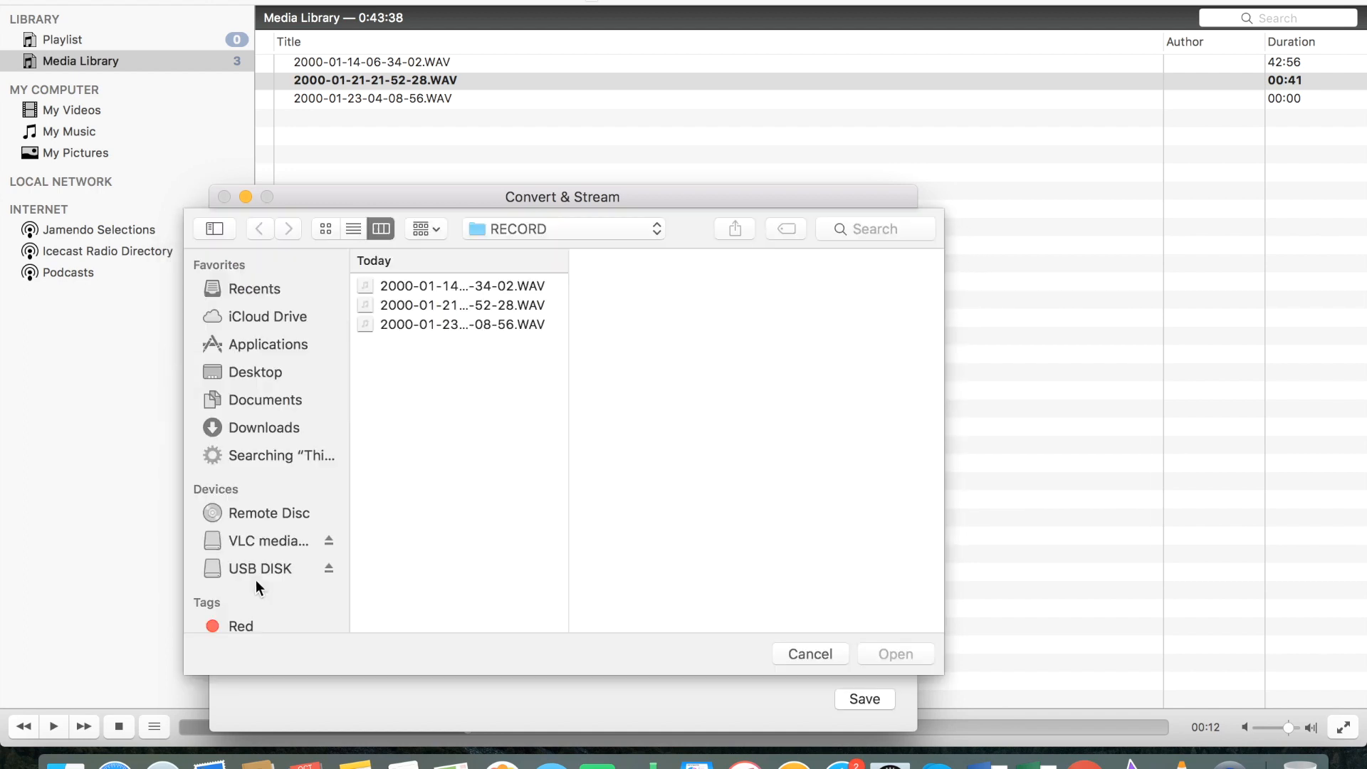
click(265, 568)
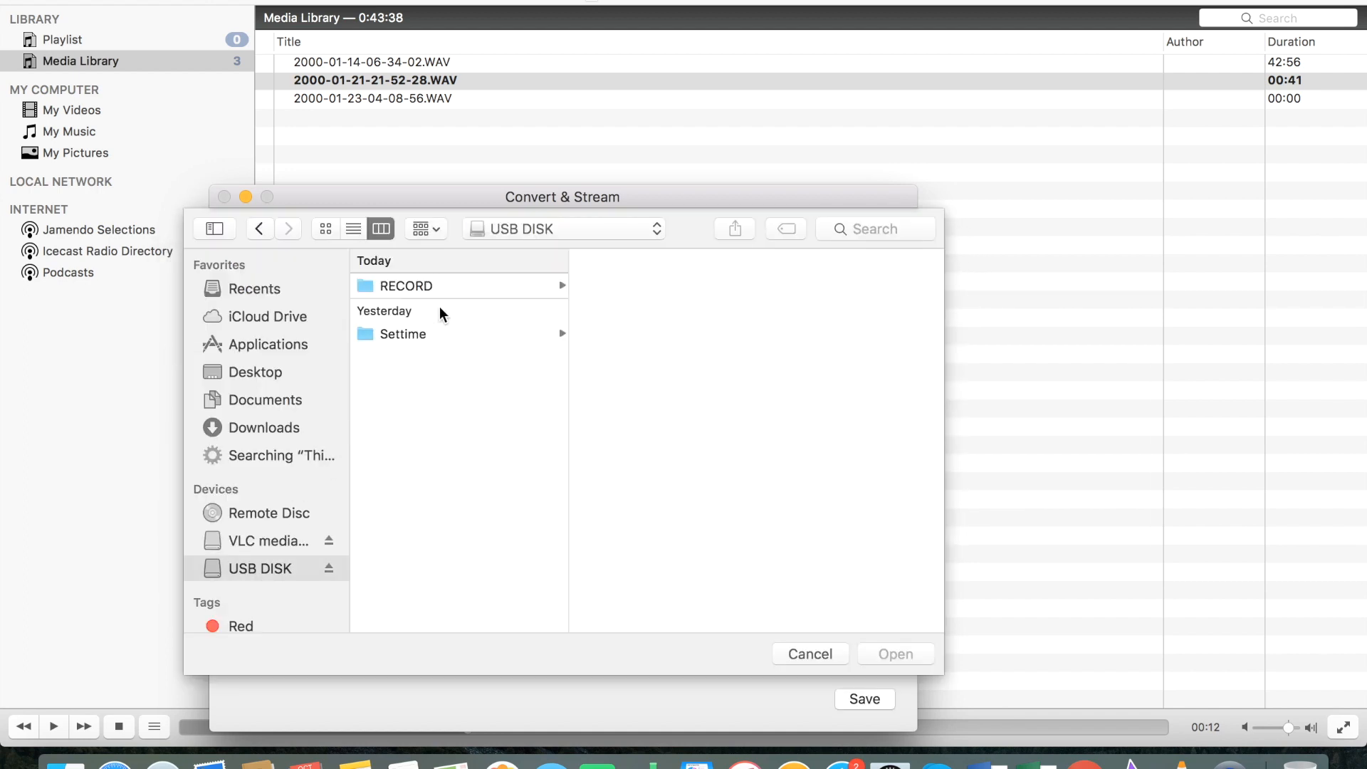
click(405, 285)
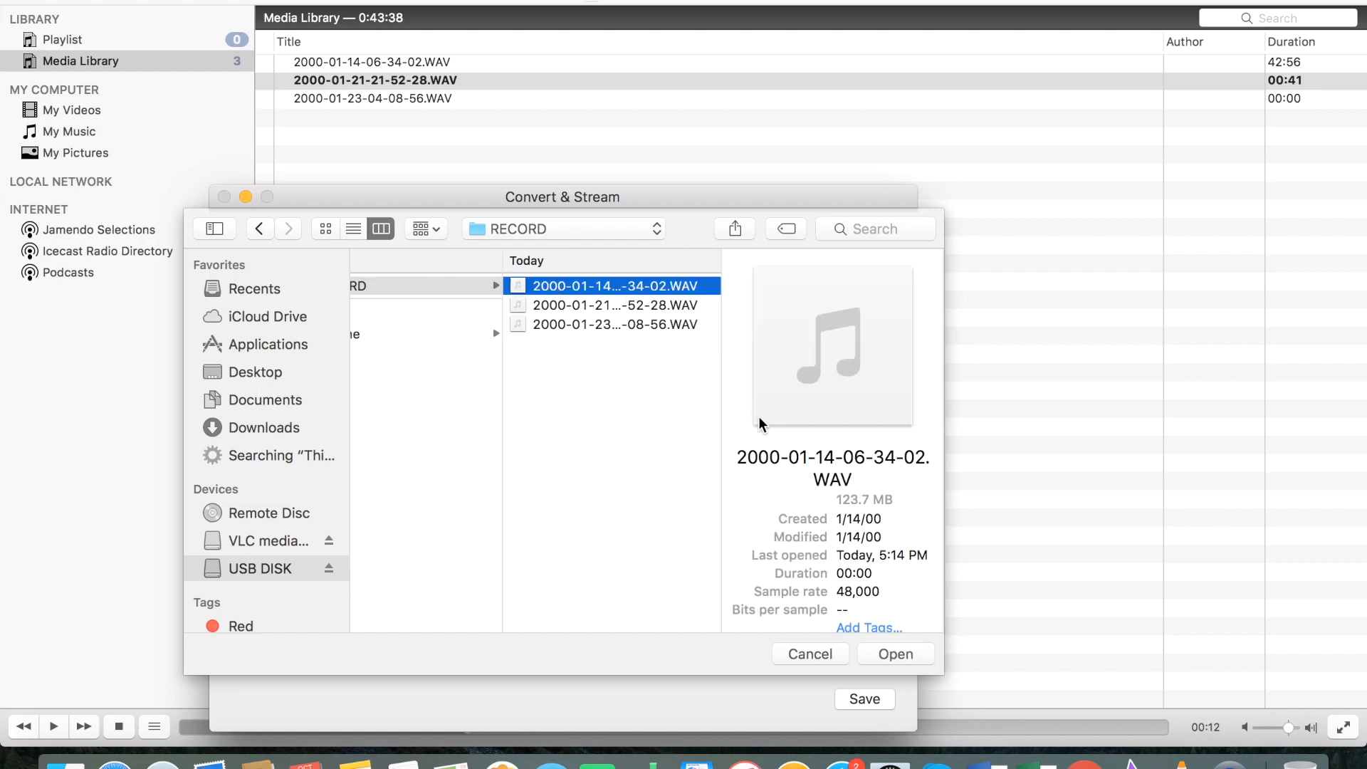
mouse_move(642, 285)
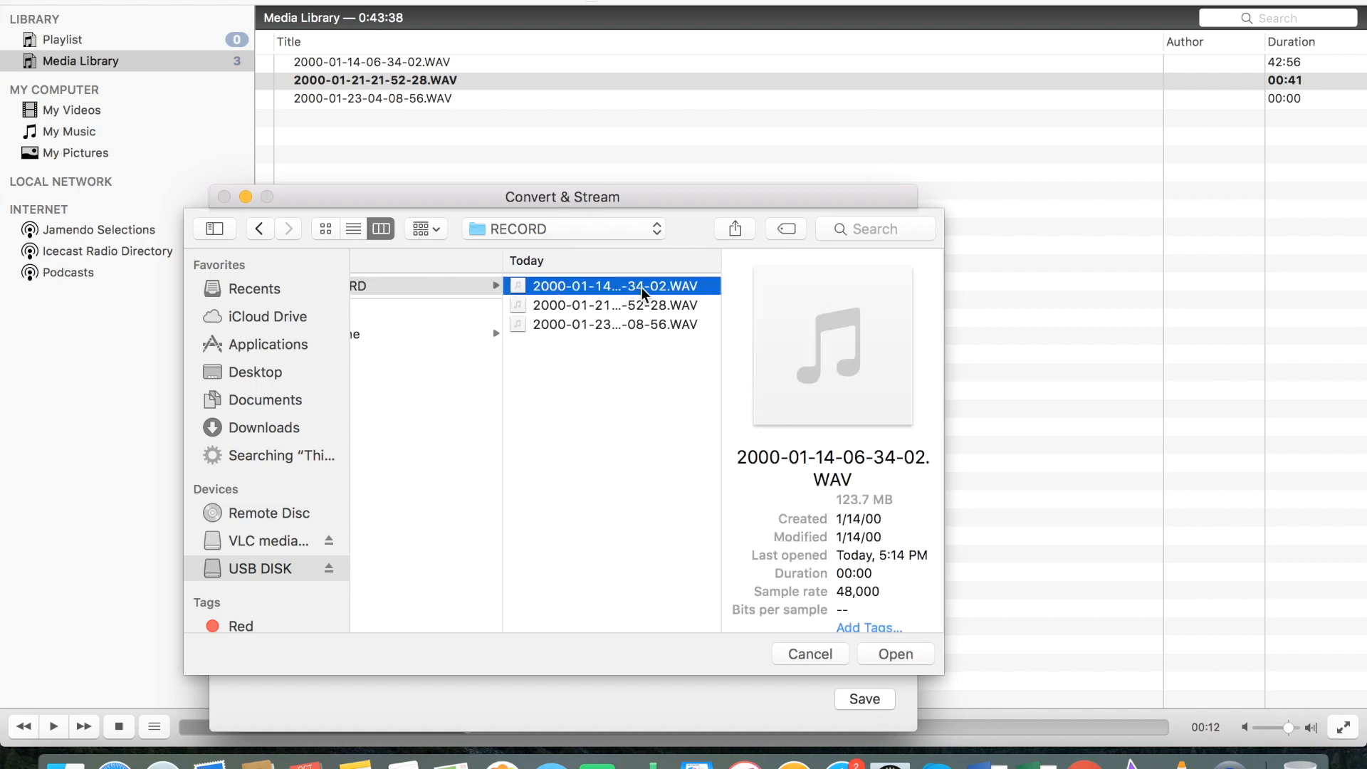
click(616, 305)
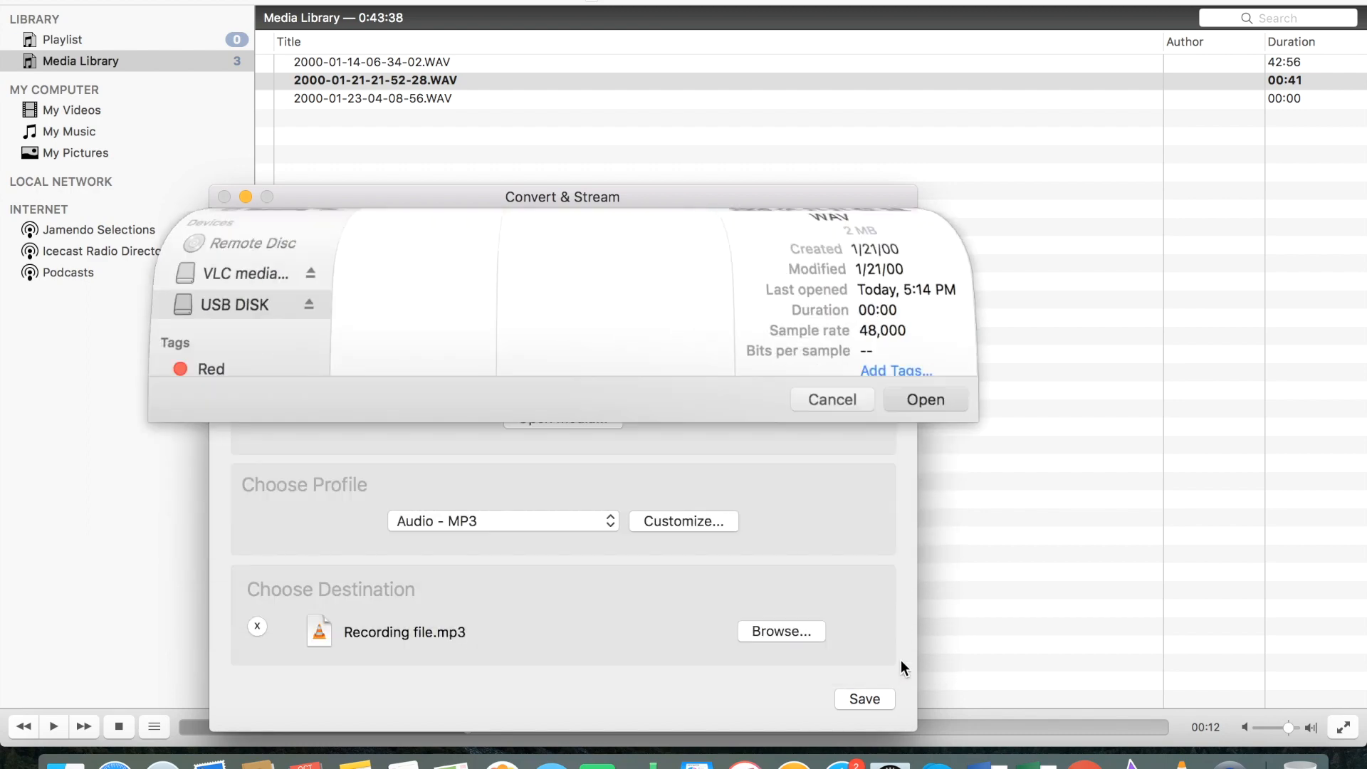
Keep the Audio - MP3 profile and choose to browse for the output location
click(924, 398)
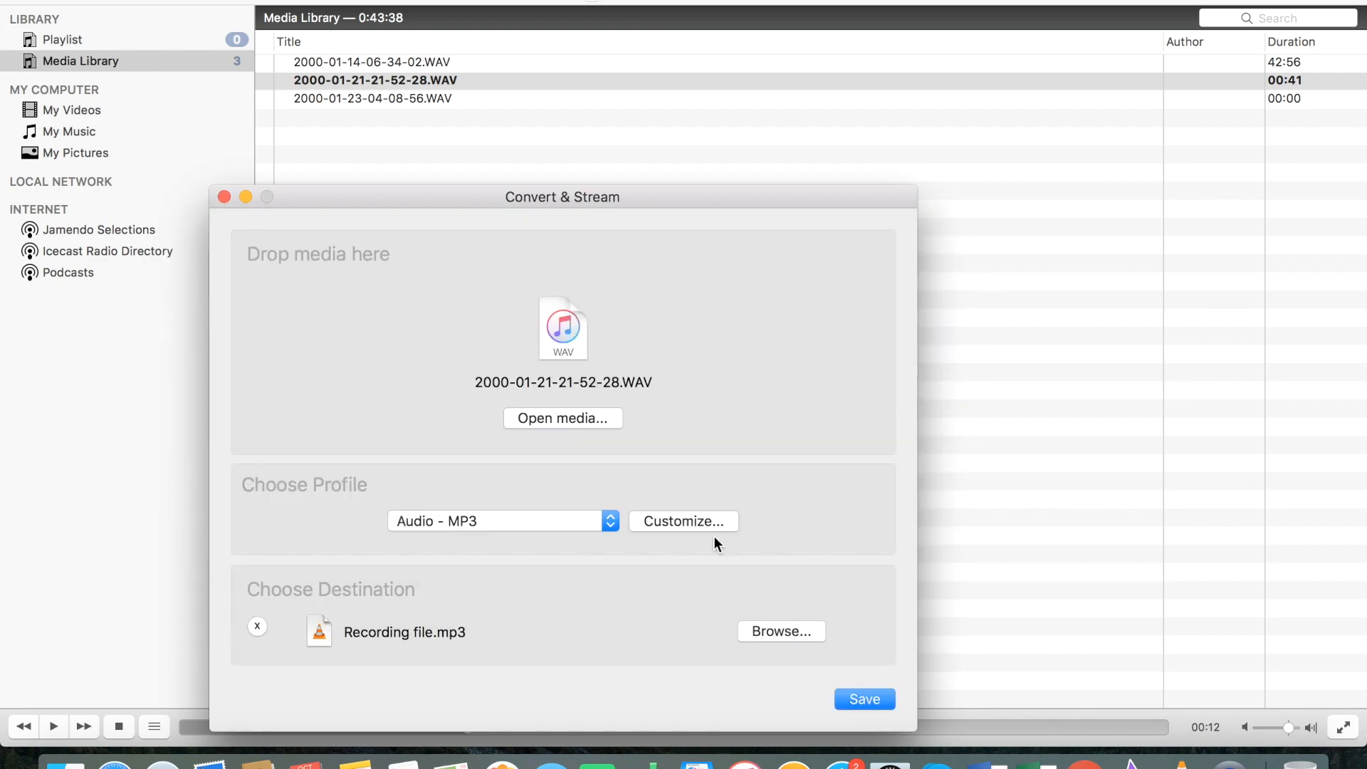
click(501, 521)
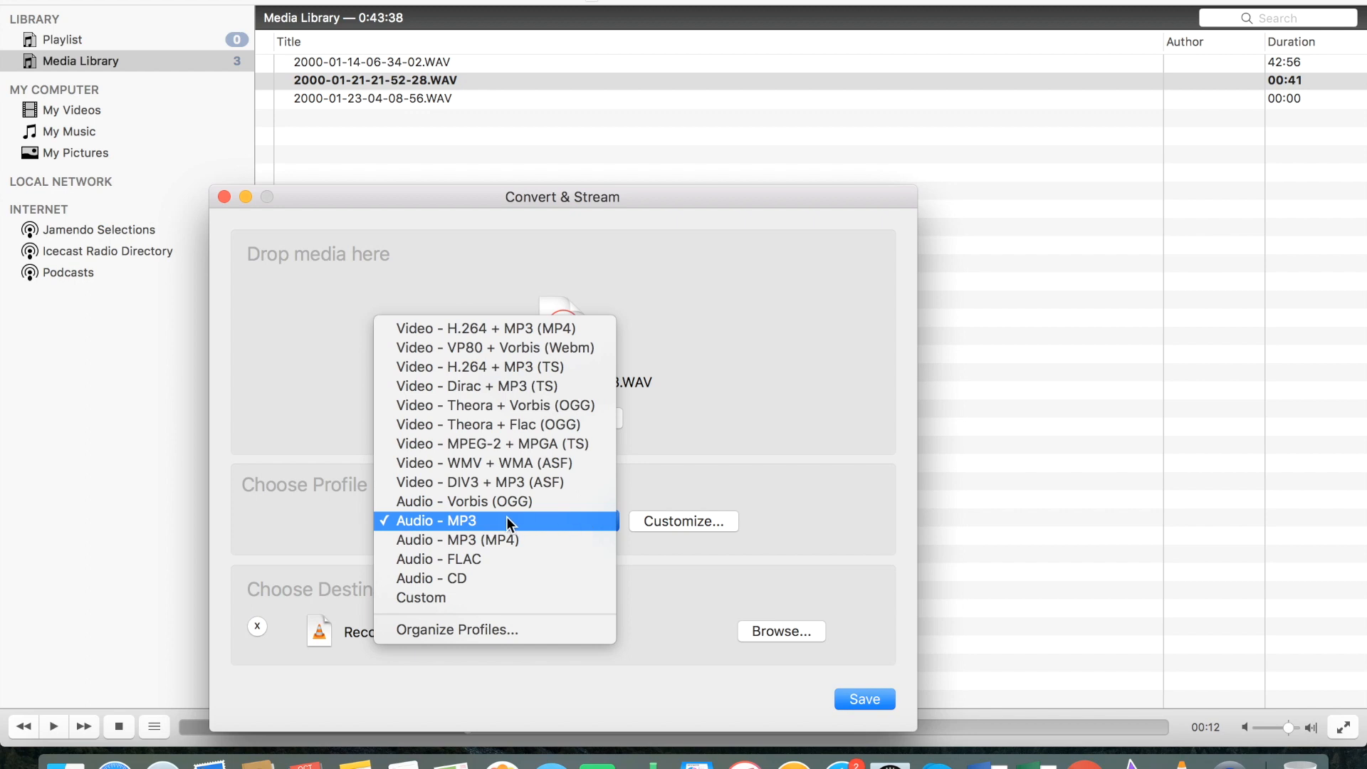
click(436, 521)
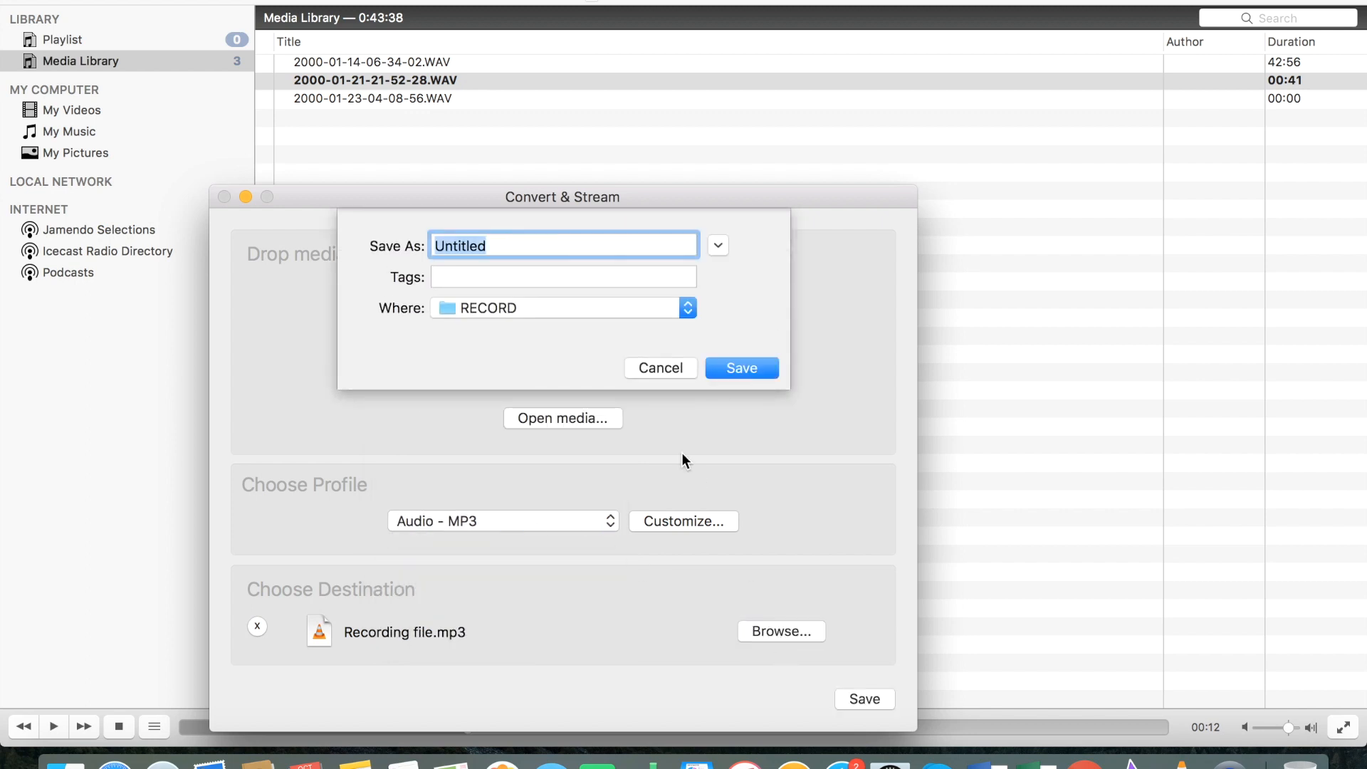
Name the output recording files.mp3 and set its save location to the Desktop
text(recodr)
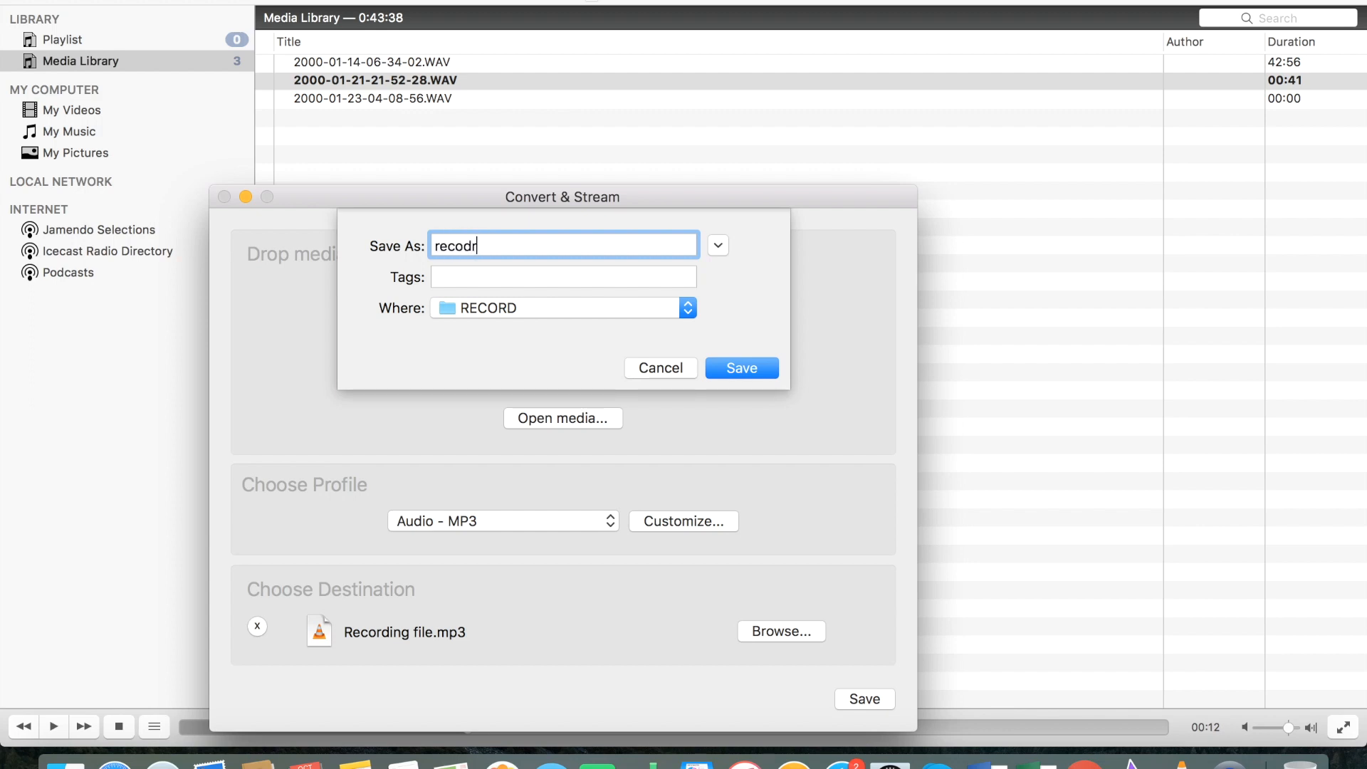
text(recording files.mp3)
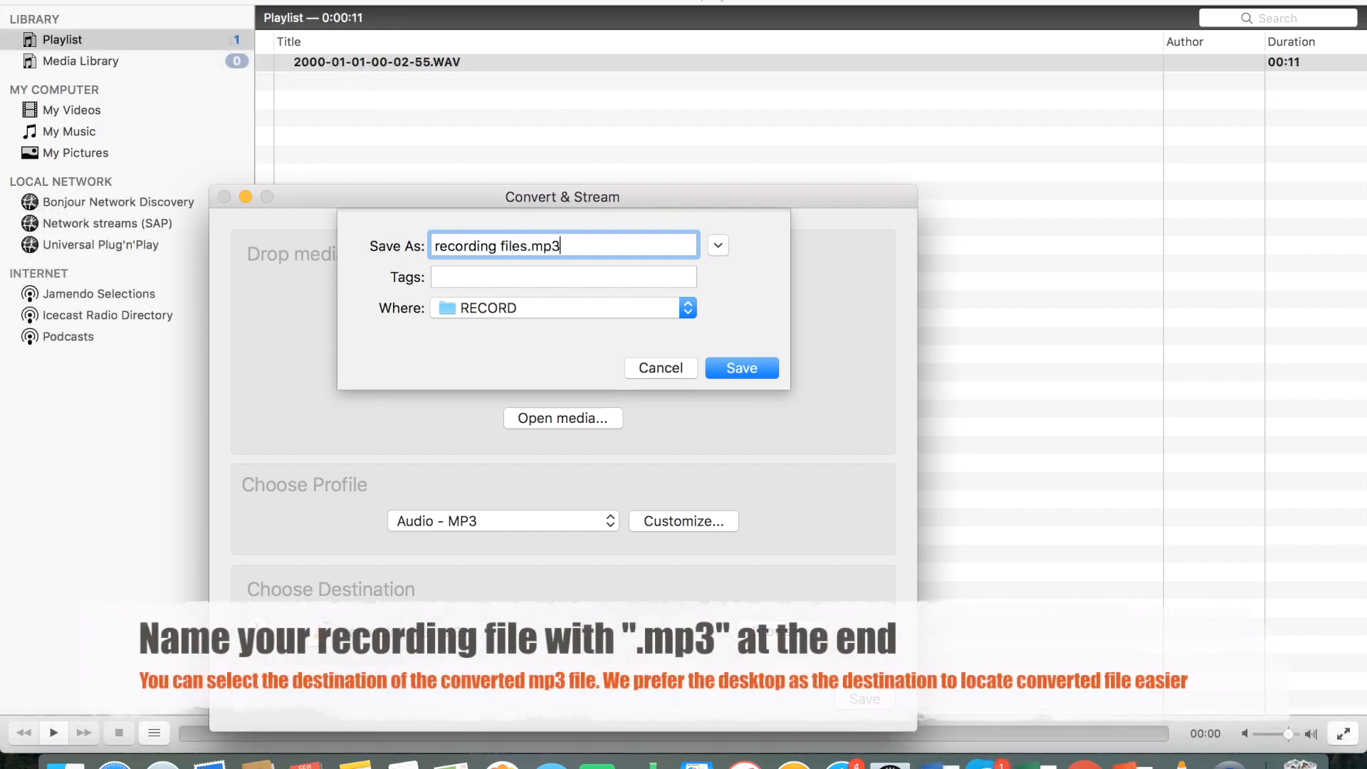
click(687, 307)
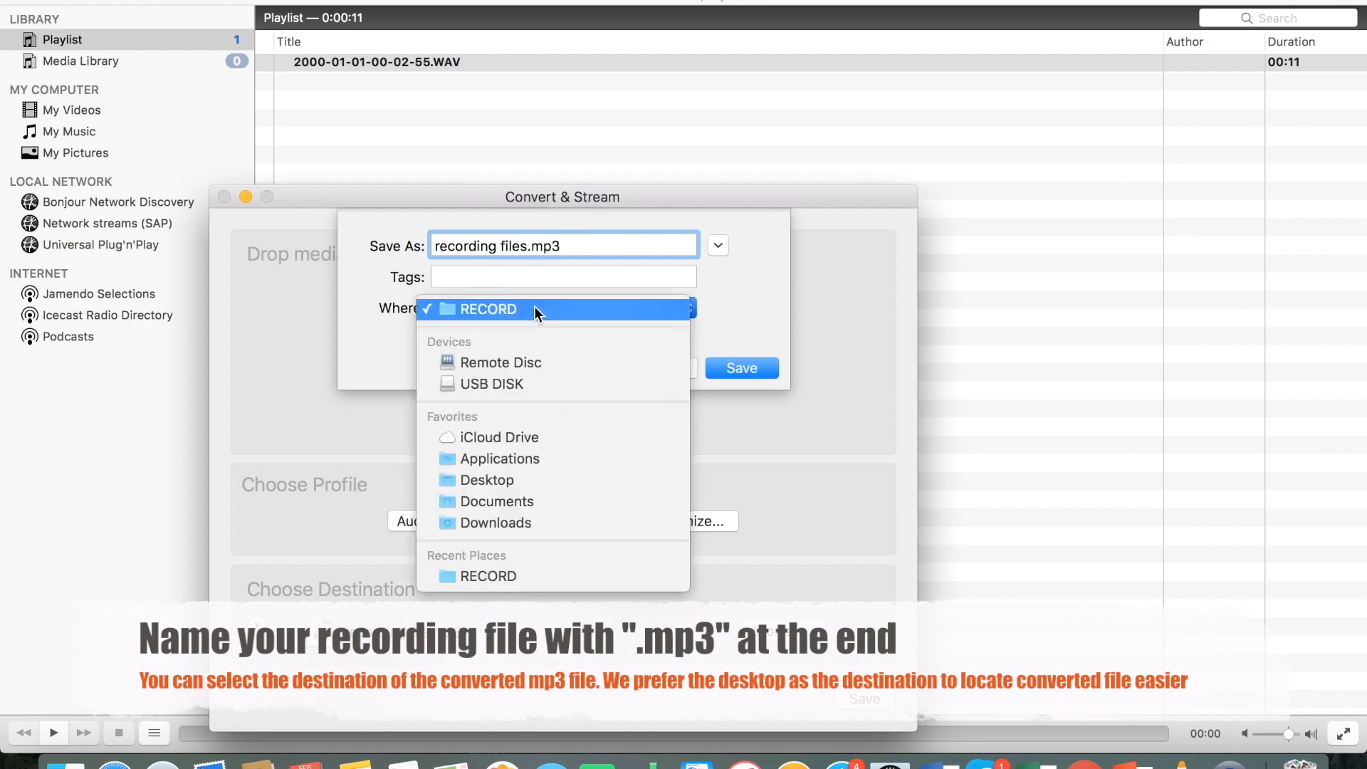
mouse_move(544, 413)
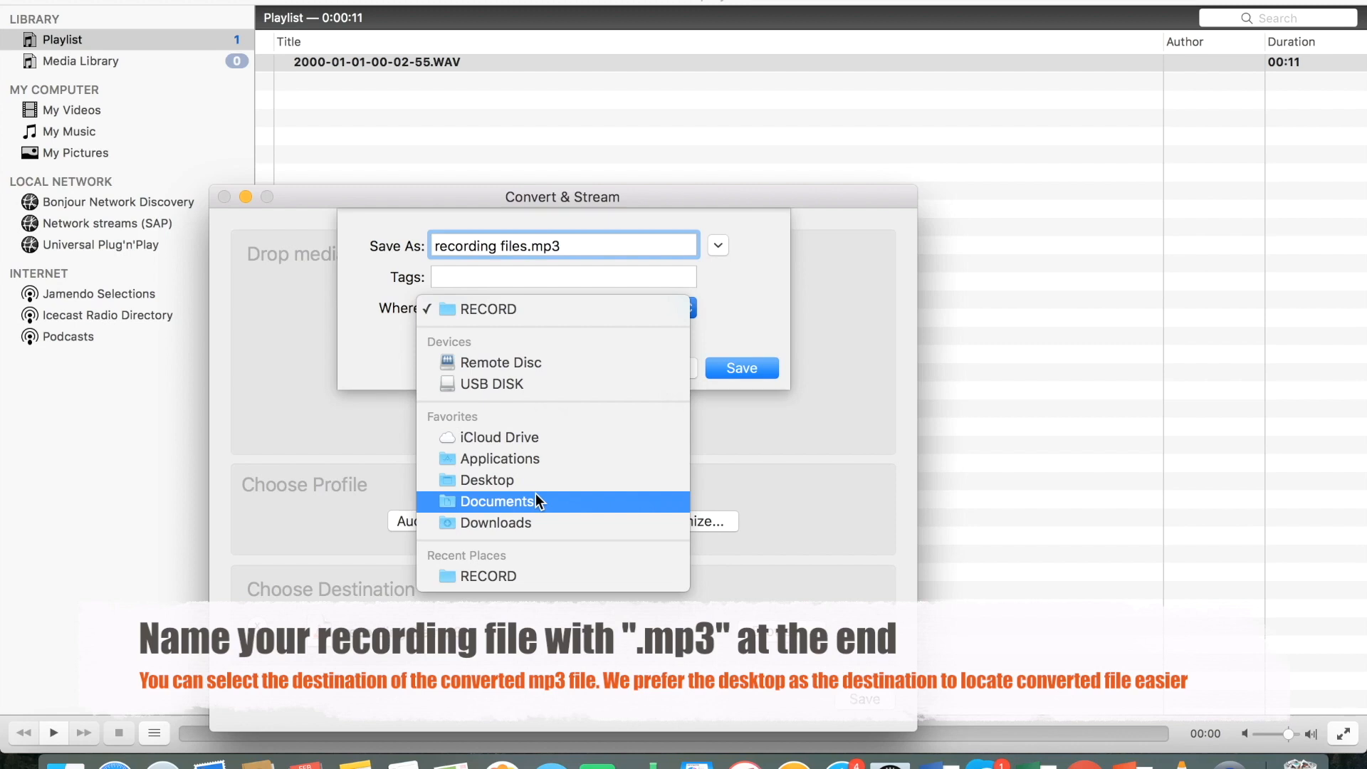
mouse_move(487, 480)
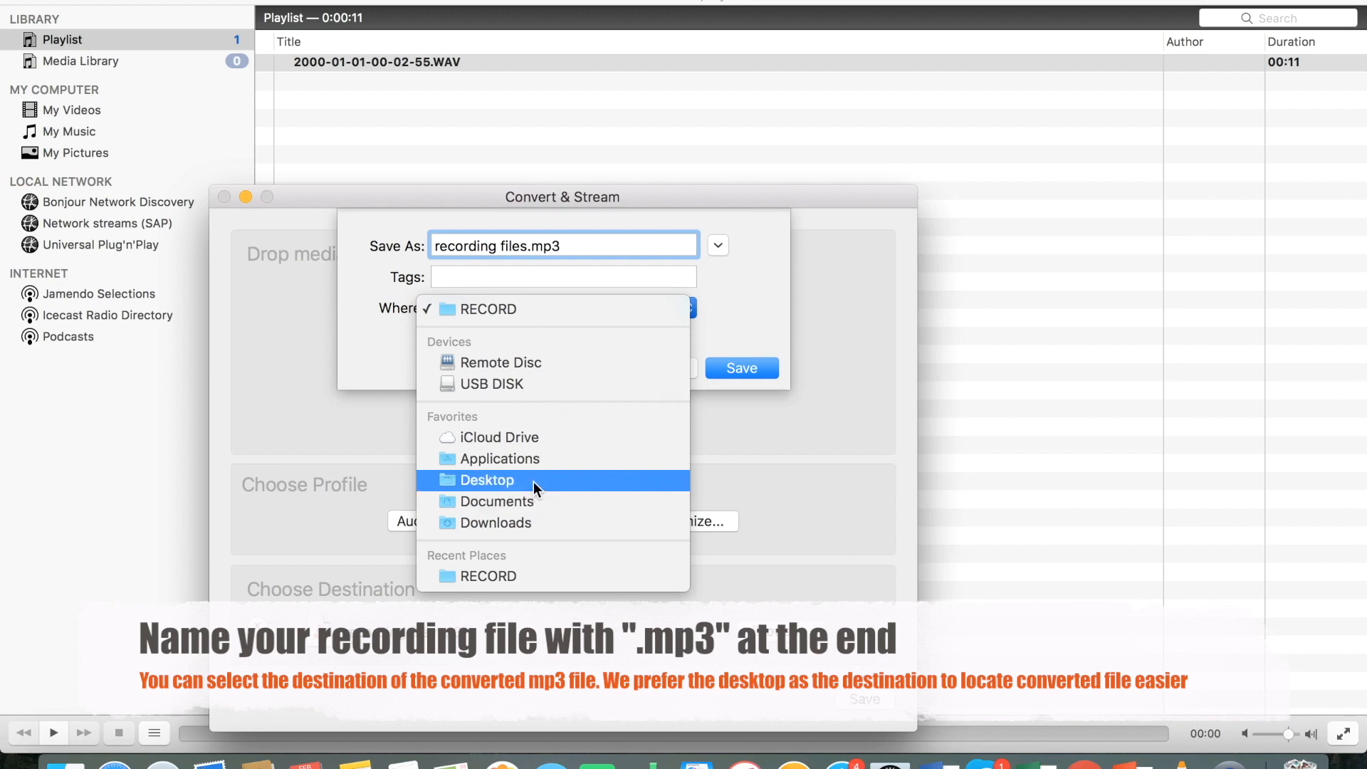
click(487, 480)
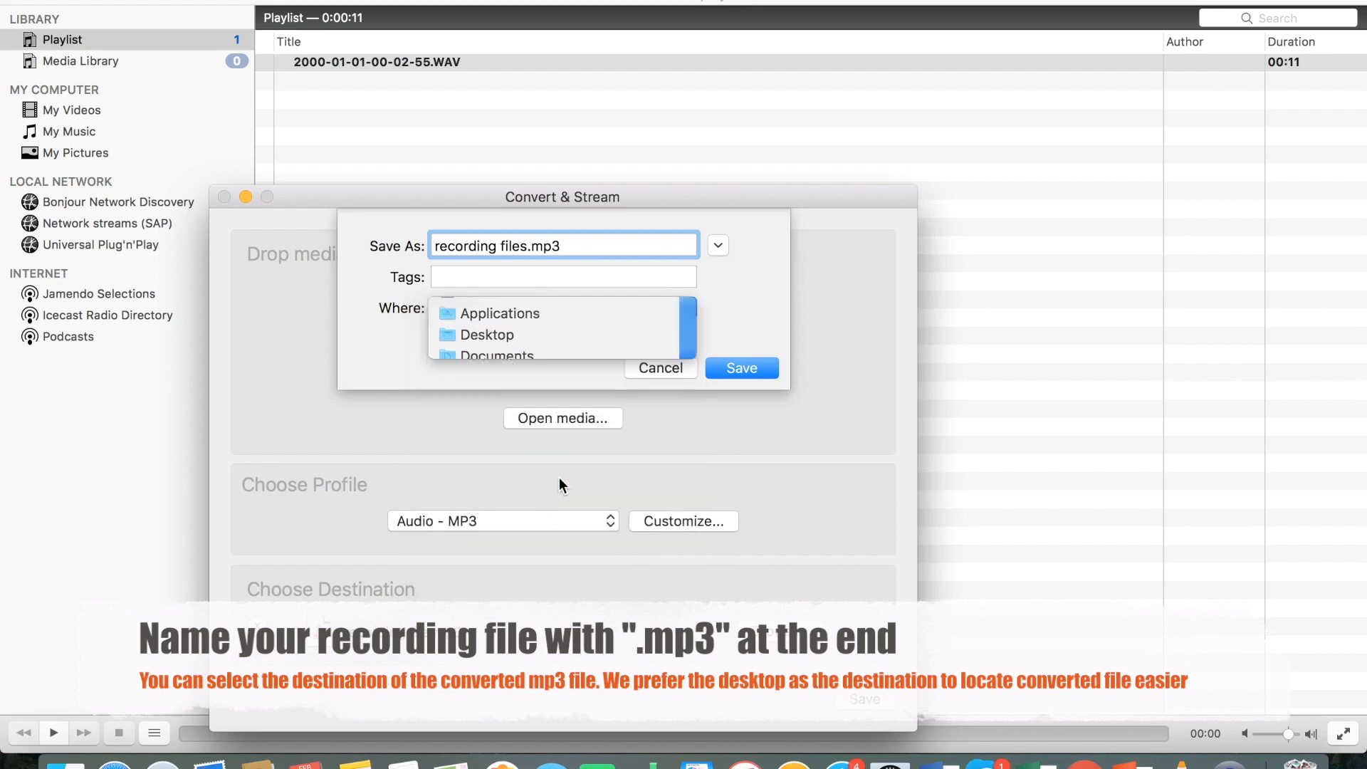
click(487, 333)
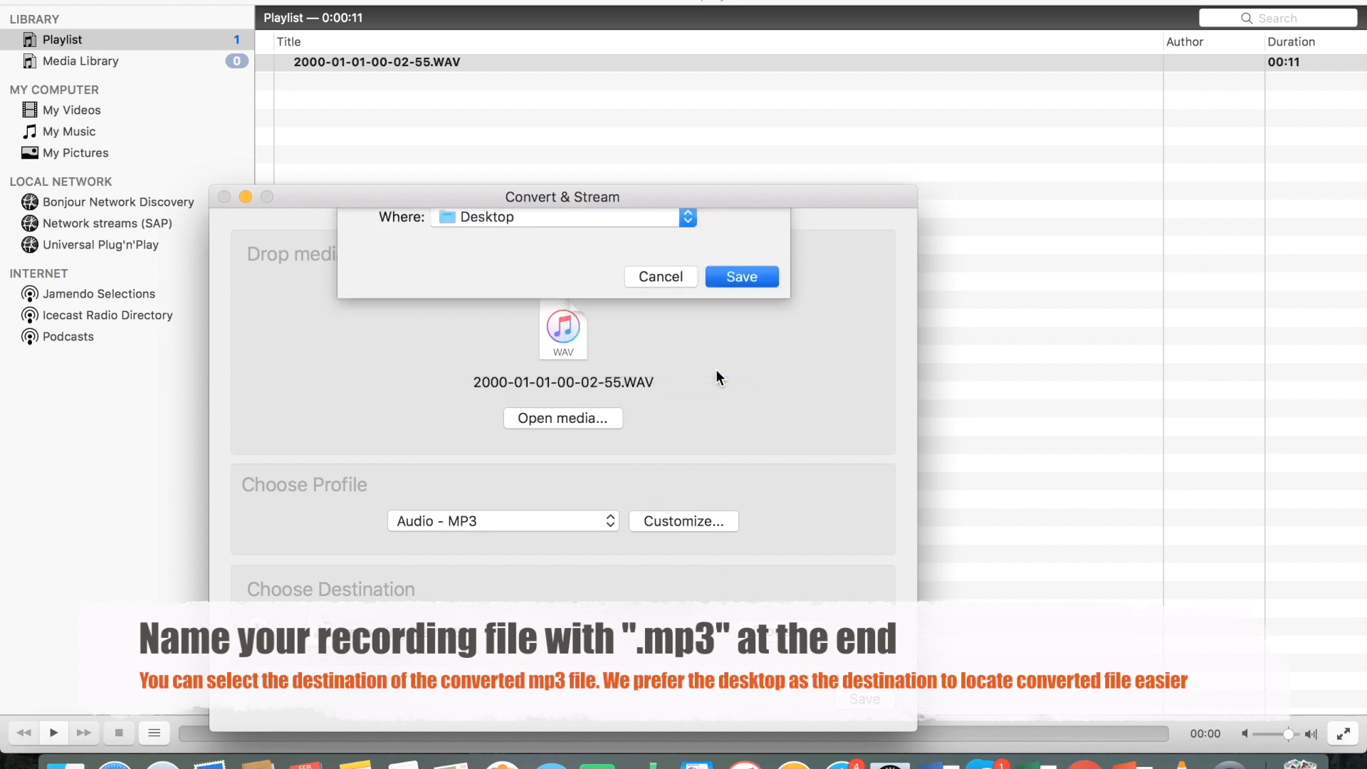
Start converting the recording to MP3
click(741, 276)
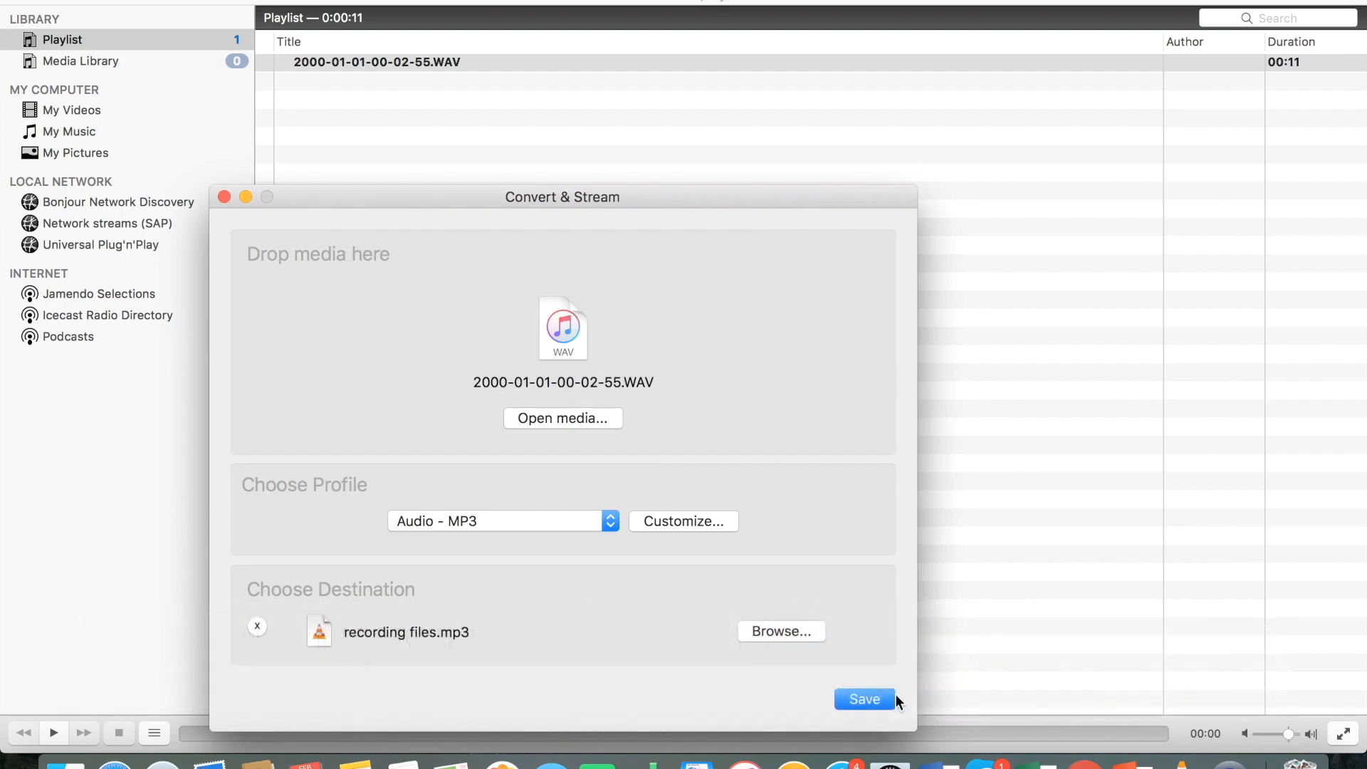
click(861, 698)
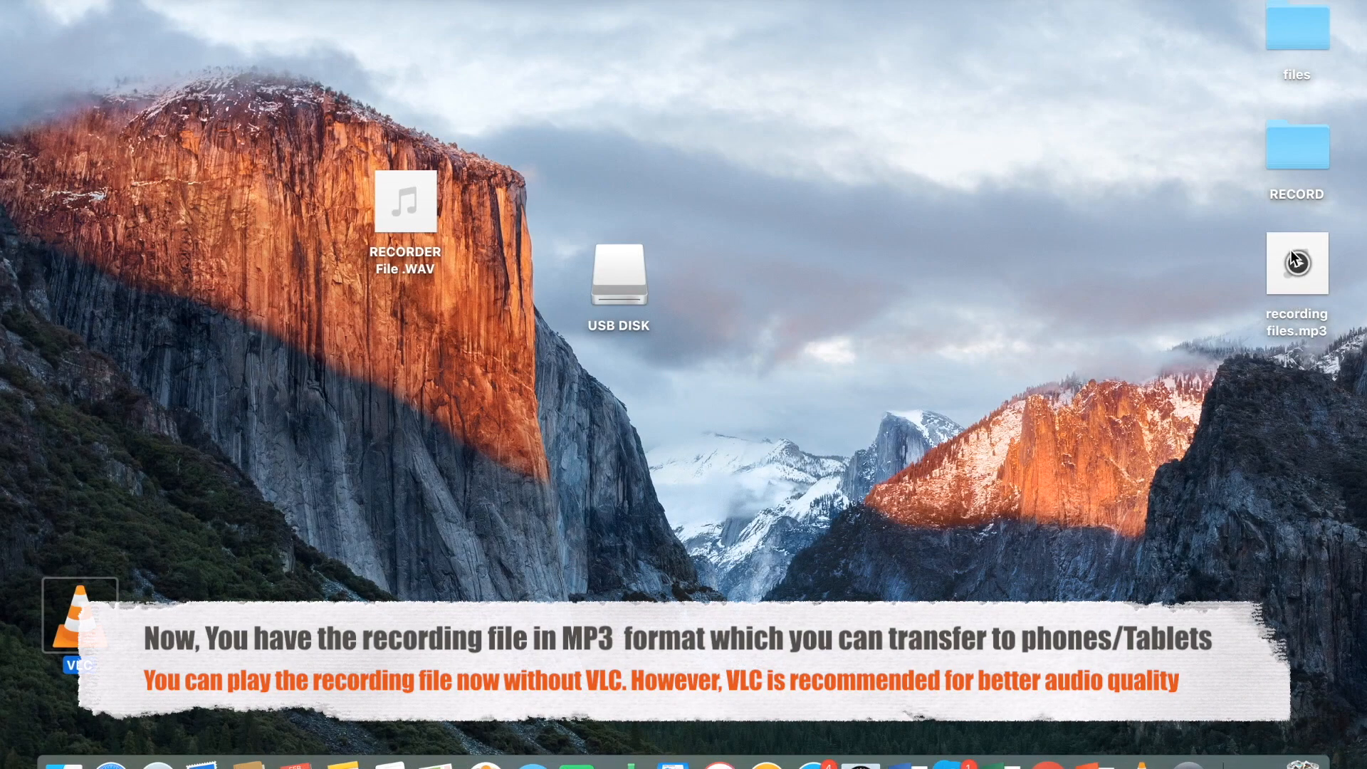
Move recording files.mp3 to below the USB DISK icon and select it
drag(1296, 264, 903, 403)
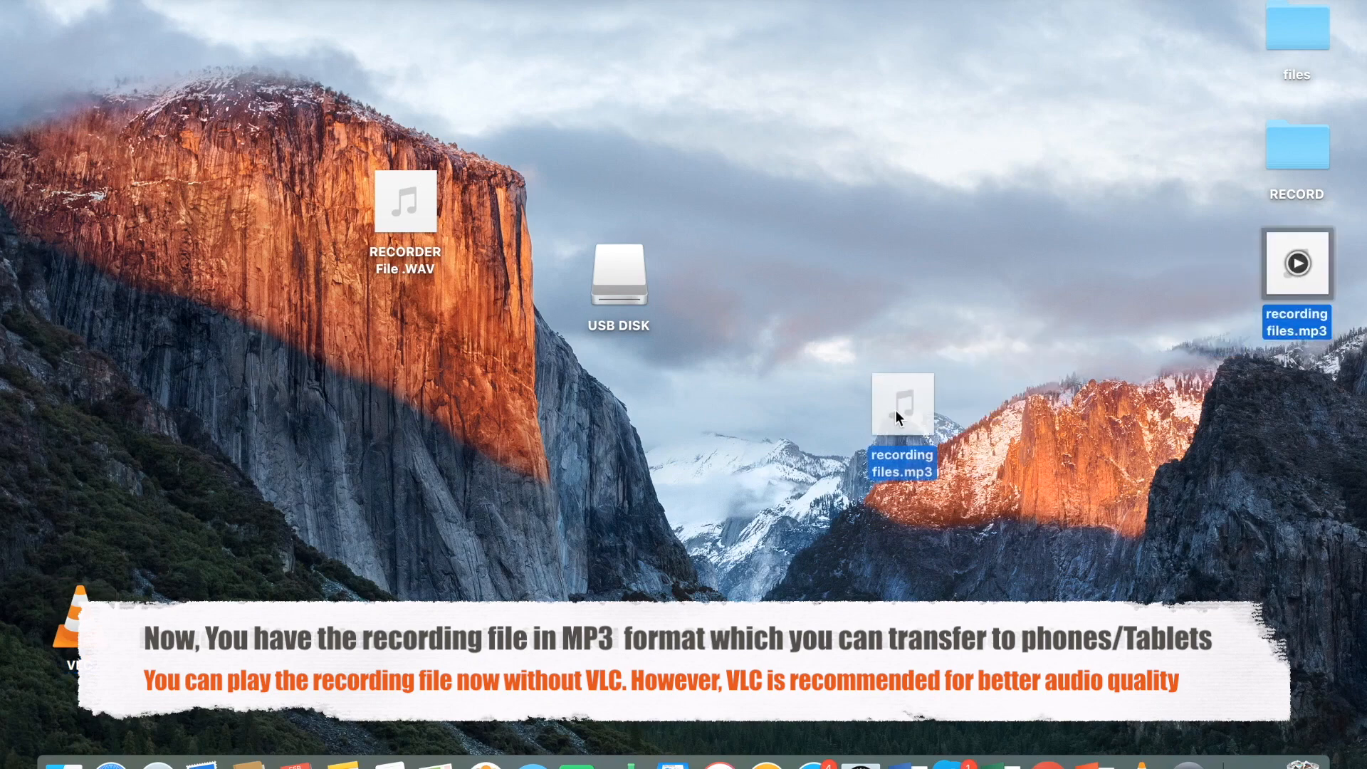
drag(903, 410, 640, 449)
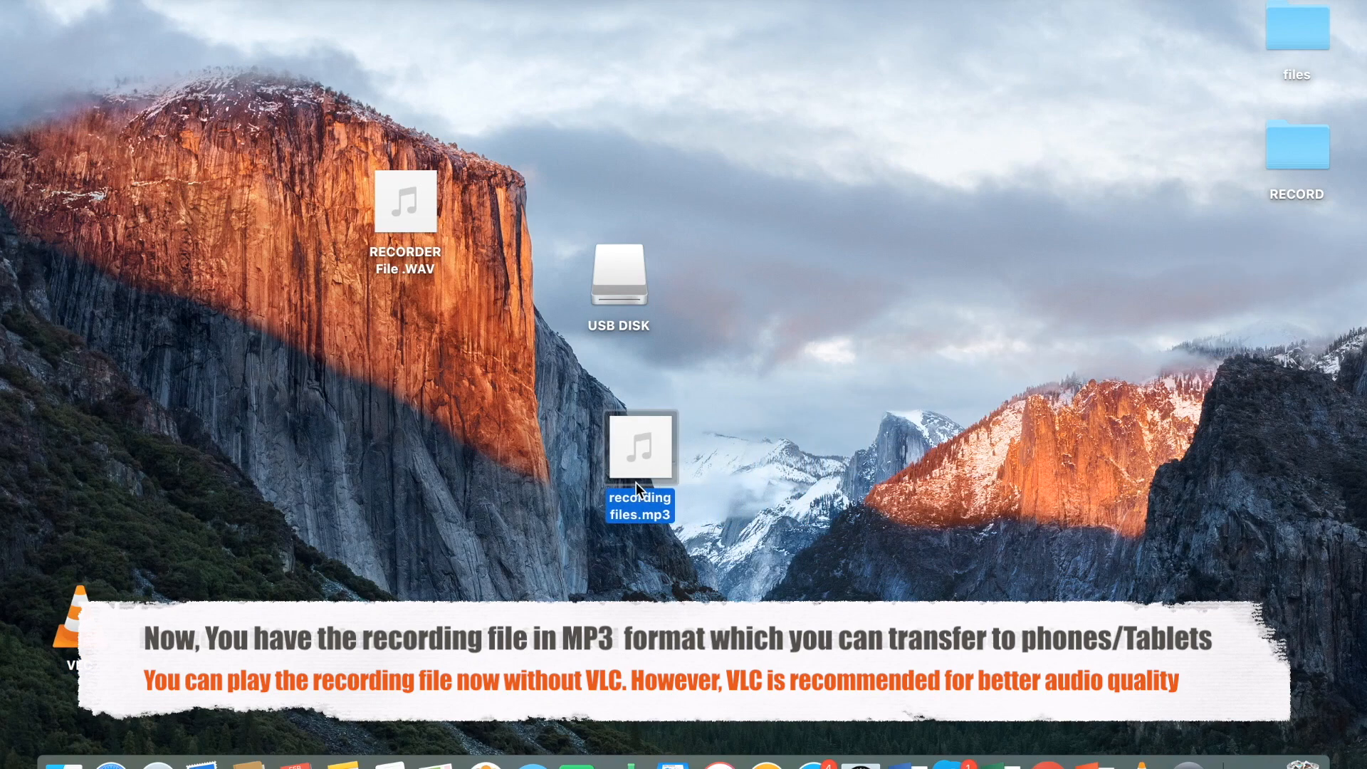
click(718, 457)
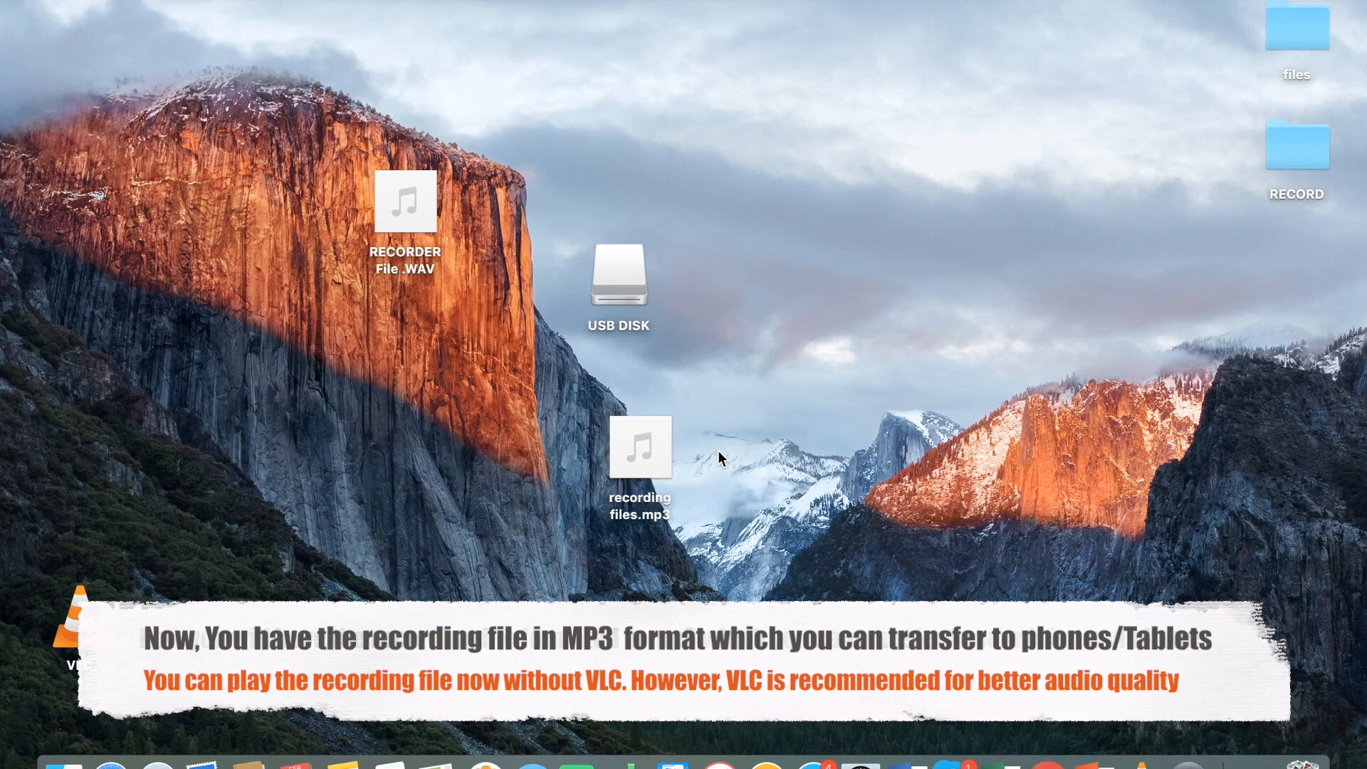
click(639, 445)
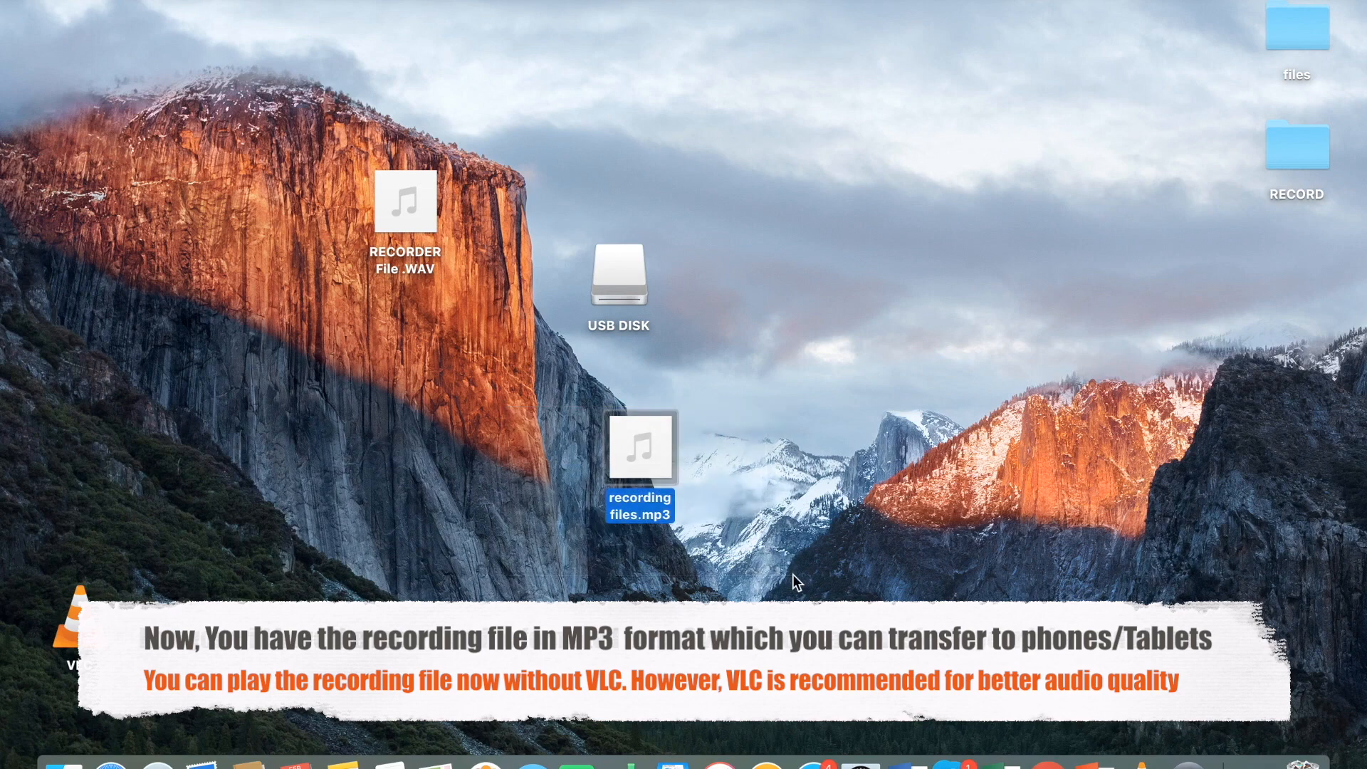
mouse_move(718, 766)
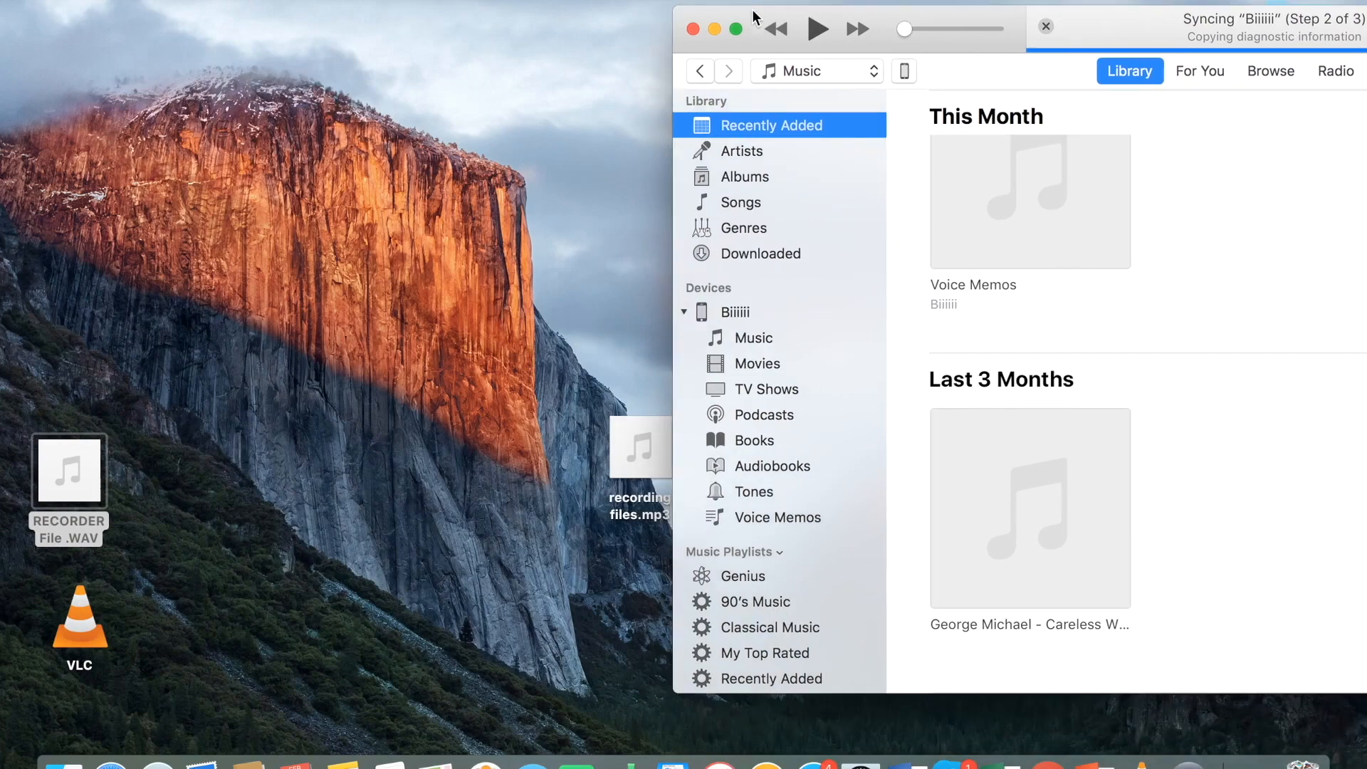
Drag recording files.mp3 onto the iPhone in the iTunes sidebar to copy it
drag(755, 17, 772, 41)
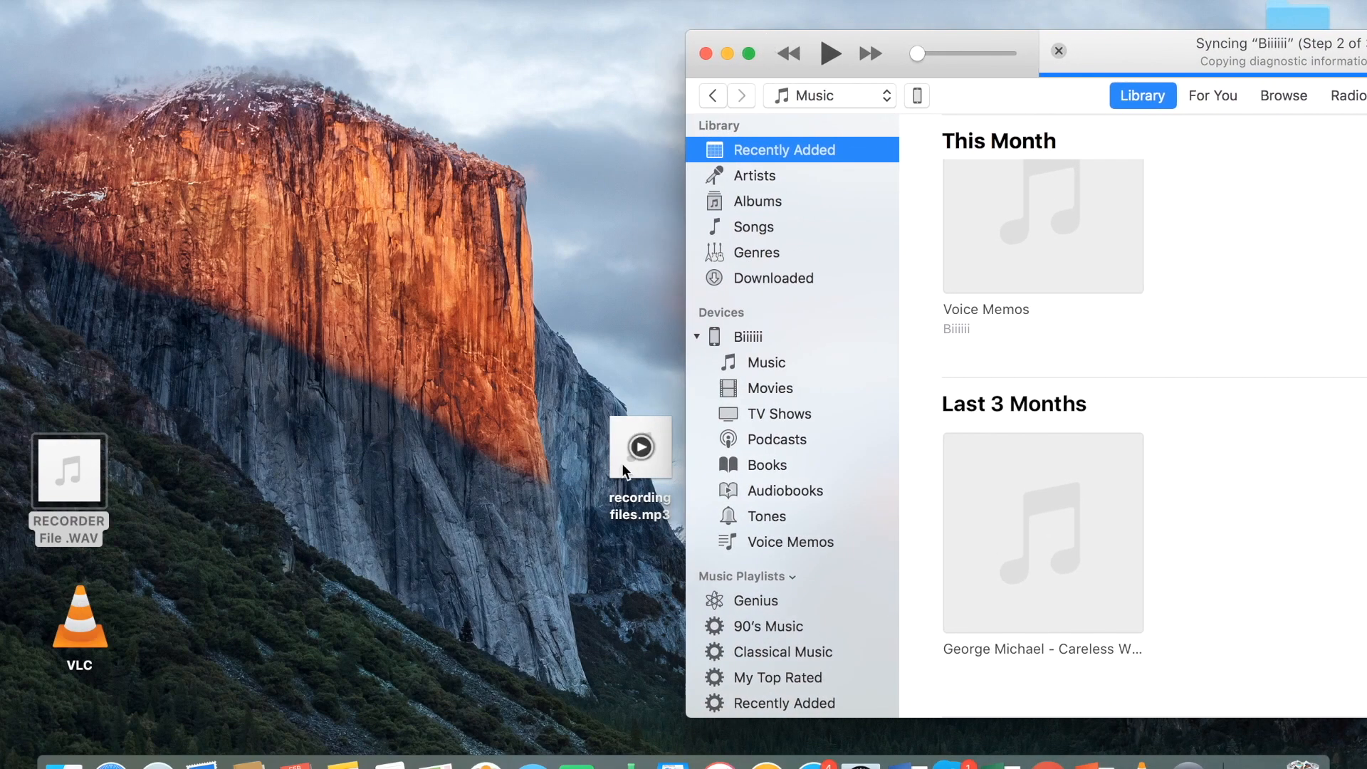
drag(640, 447, 789, 366)
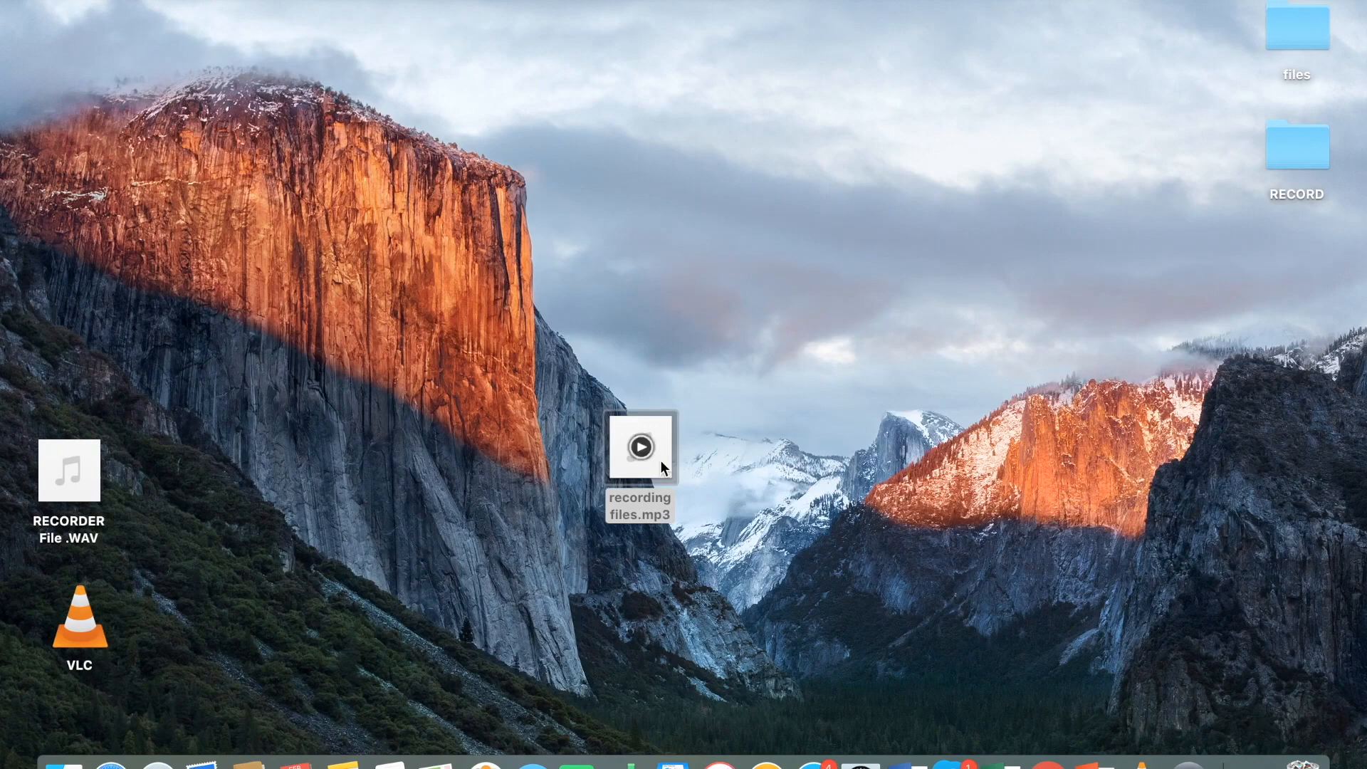
Drag the RECORD folder from the USB DISK onto the desktop to copy it
drag(641, 445, 224, 357)
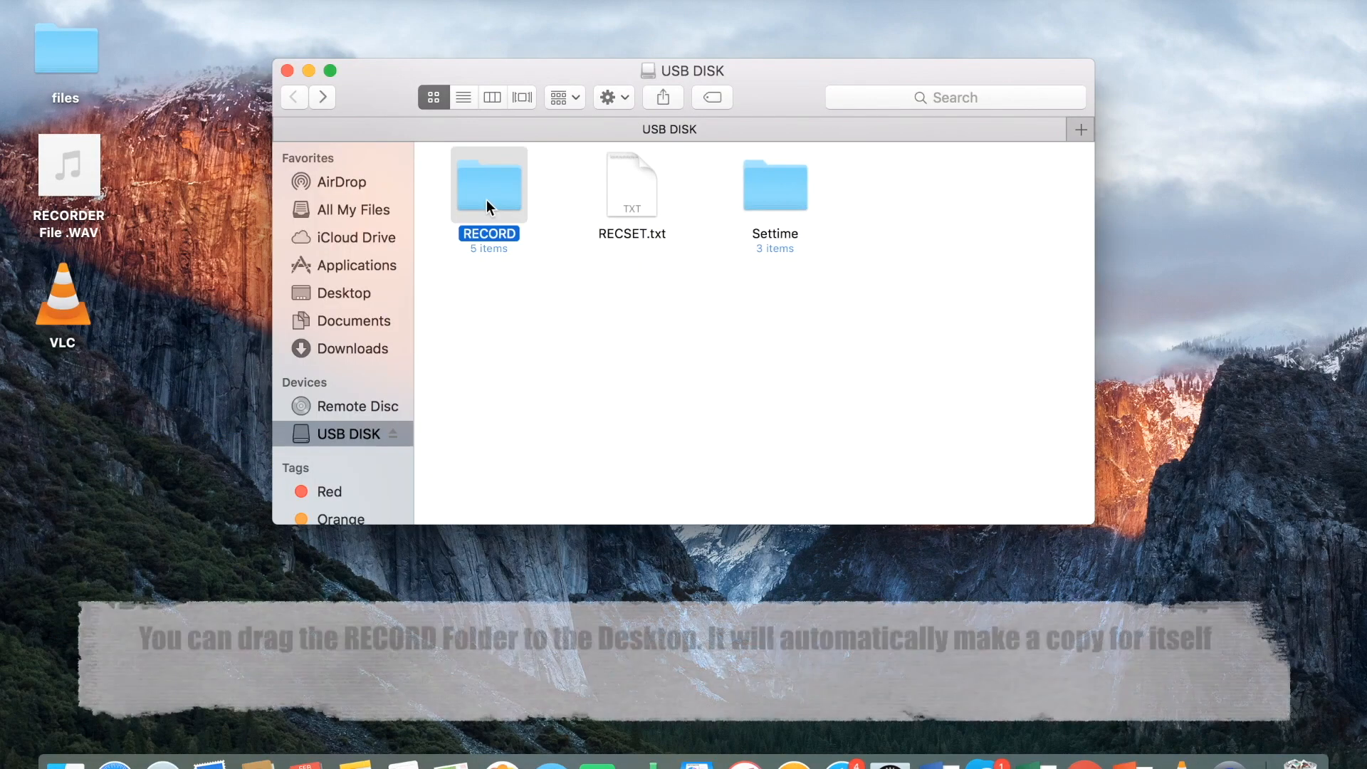
drag(489, 184, 115, 432)
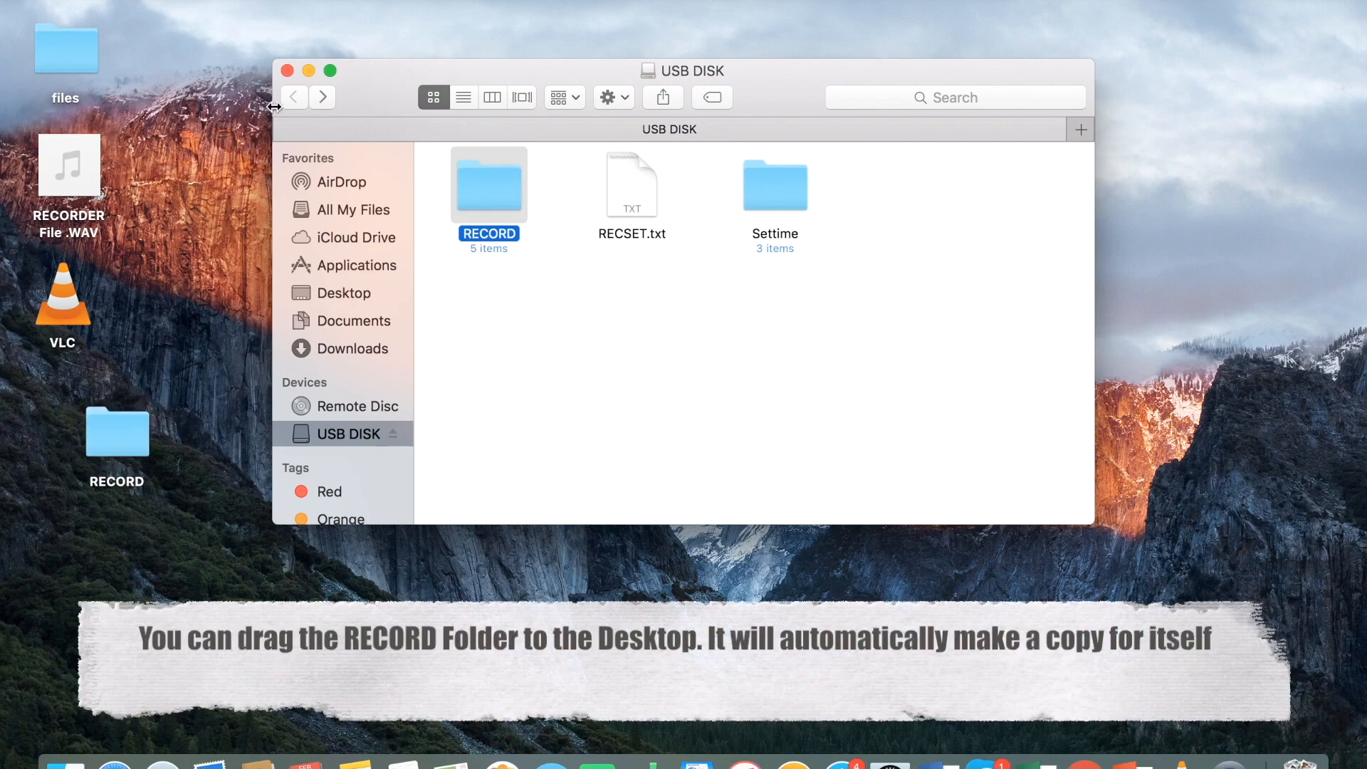
mouse_move(288, 80)
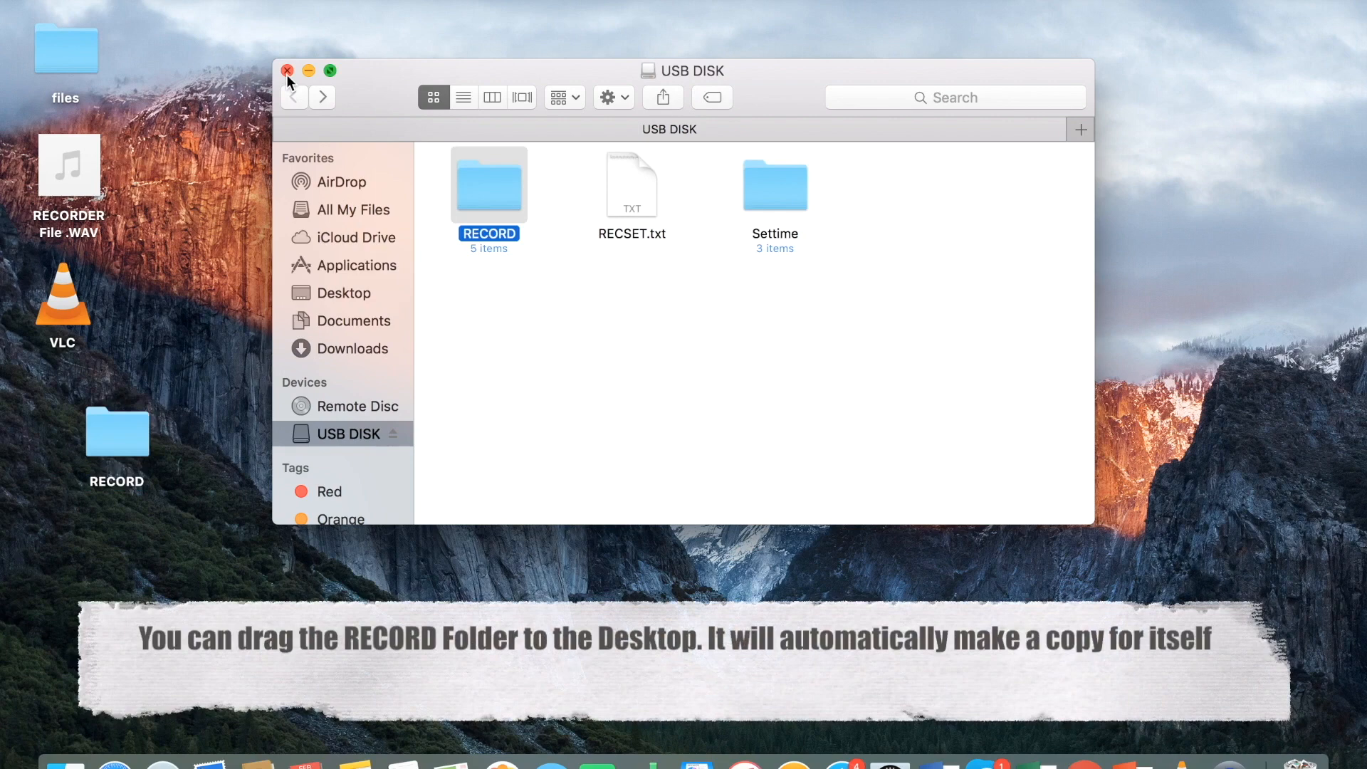